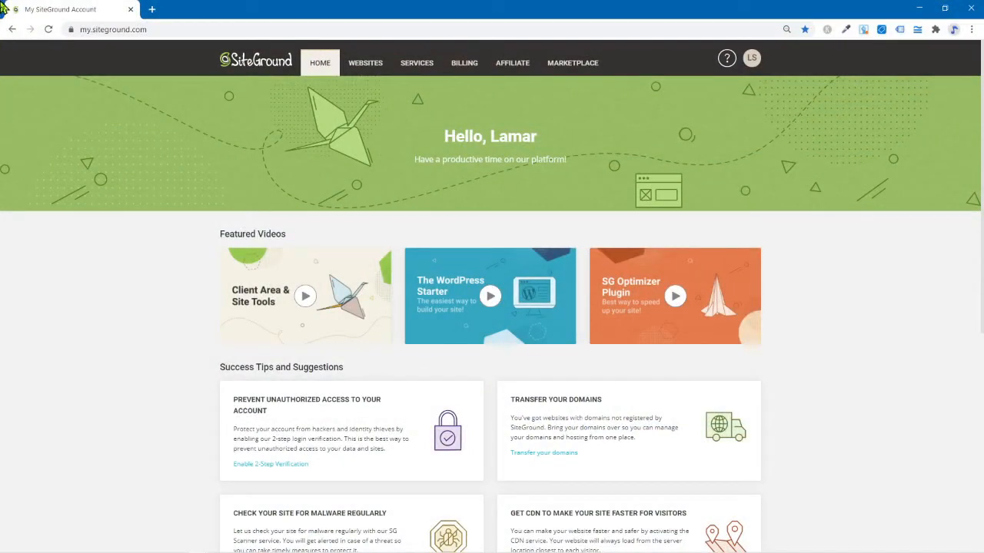
pyautogui.moveTo(62, 9)
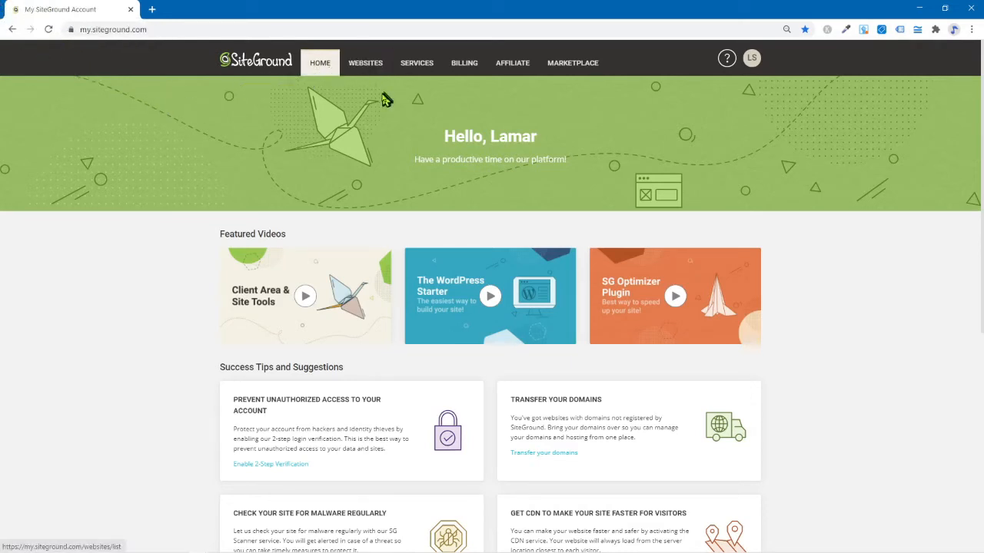
# - Open the WEBSITES tab to list the account's three hosted sites
pyautogui.click(365, 62)
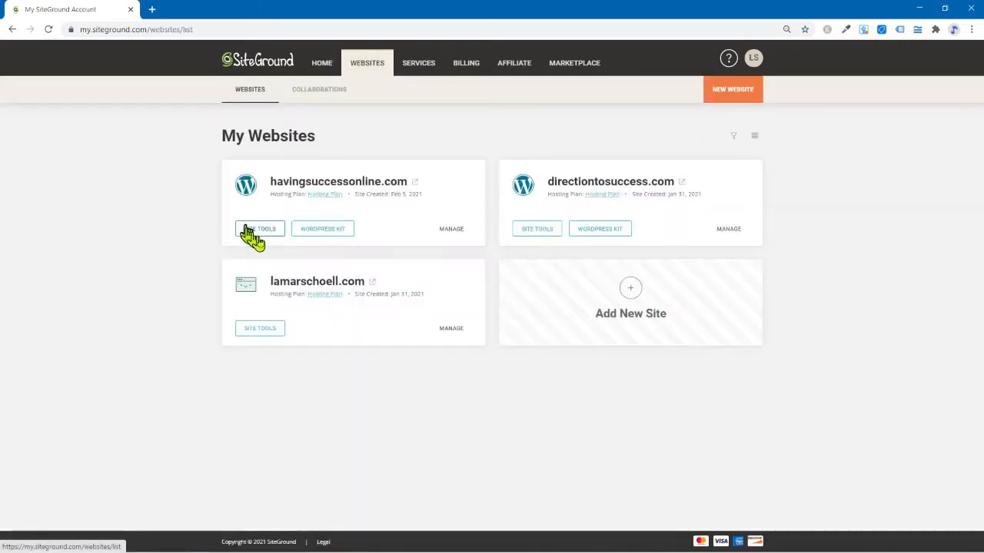
pyautogui.moveTo(567, 188)
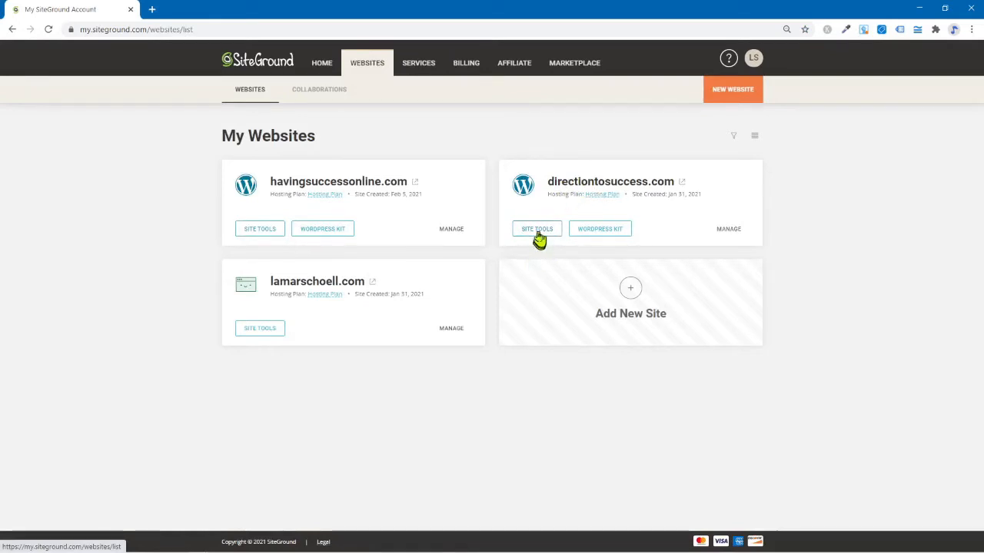
# - Open Site Tools for directiontosuccess.com and expand the WordPress and Security sidebar groups
pyautogui.click(536, 228)
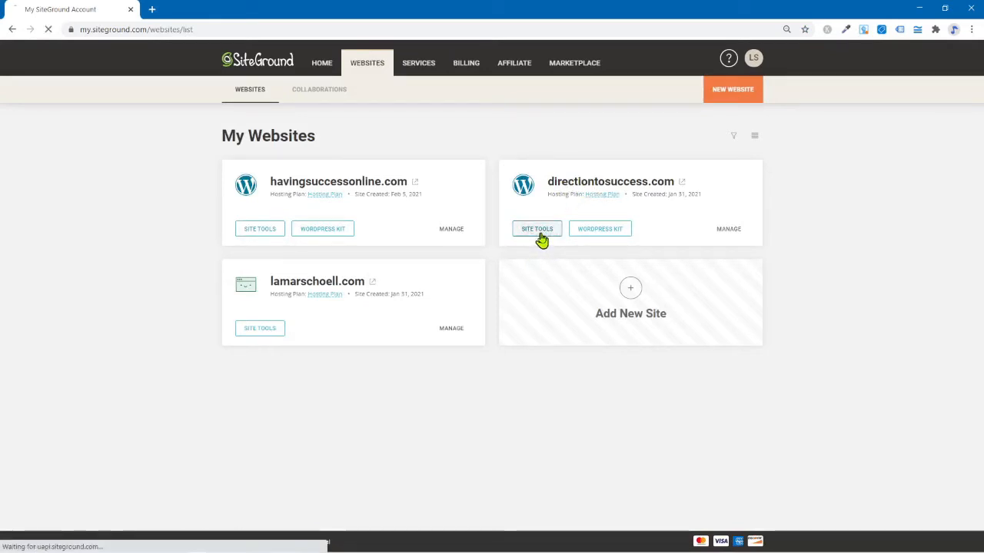
pyautogui.click(537, 228)
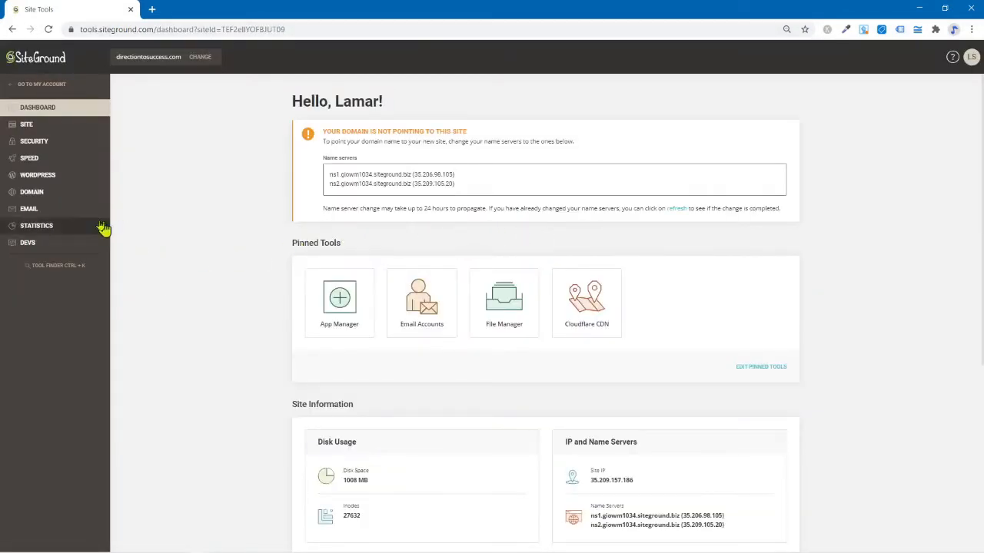
pyautogui.moveTo(88, 174)
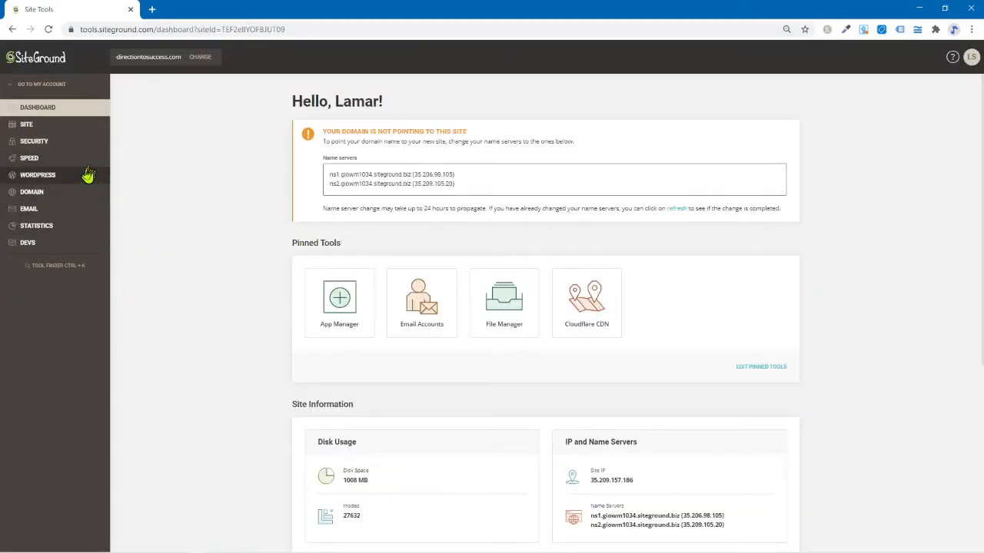
pyautogui.moveTo(33, 142)
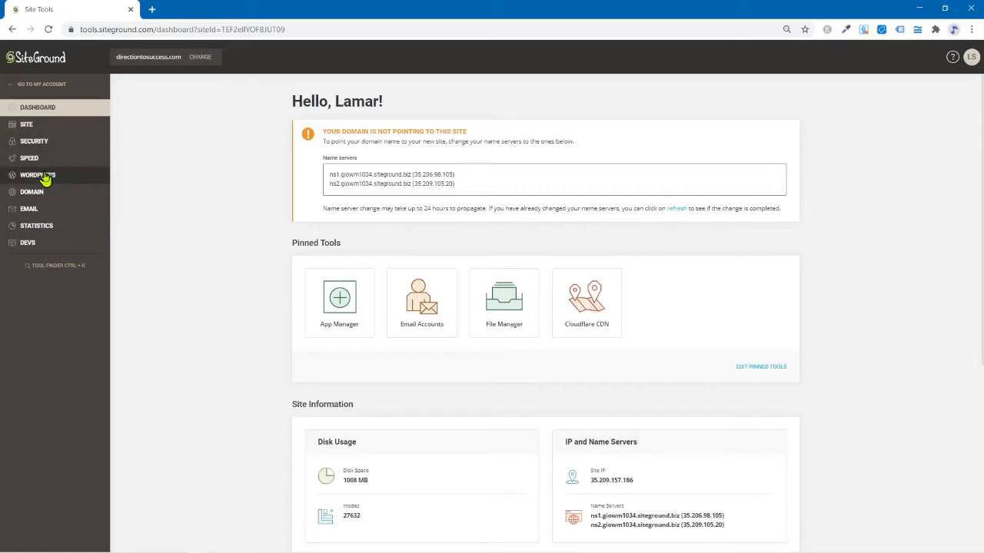
pyautogui.click(37, 174)
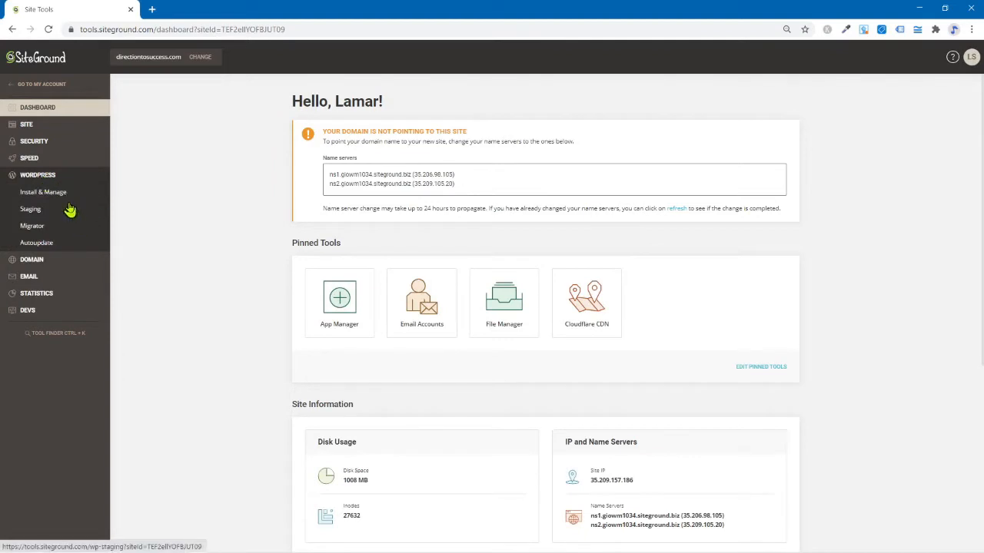
pyautogui.moveTo(45, 158)
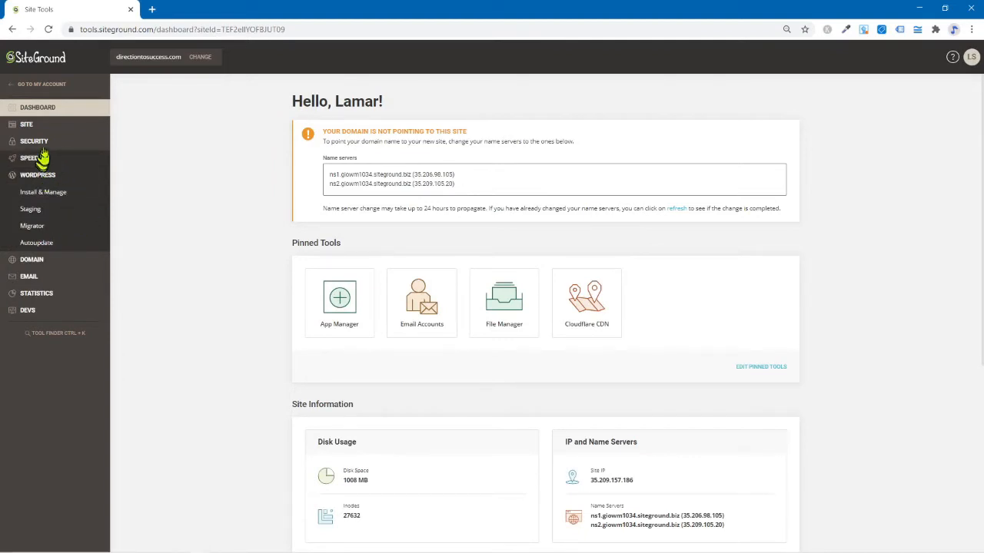
pyautogui.moveTo(65, 169)
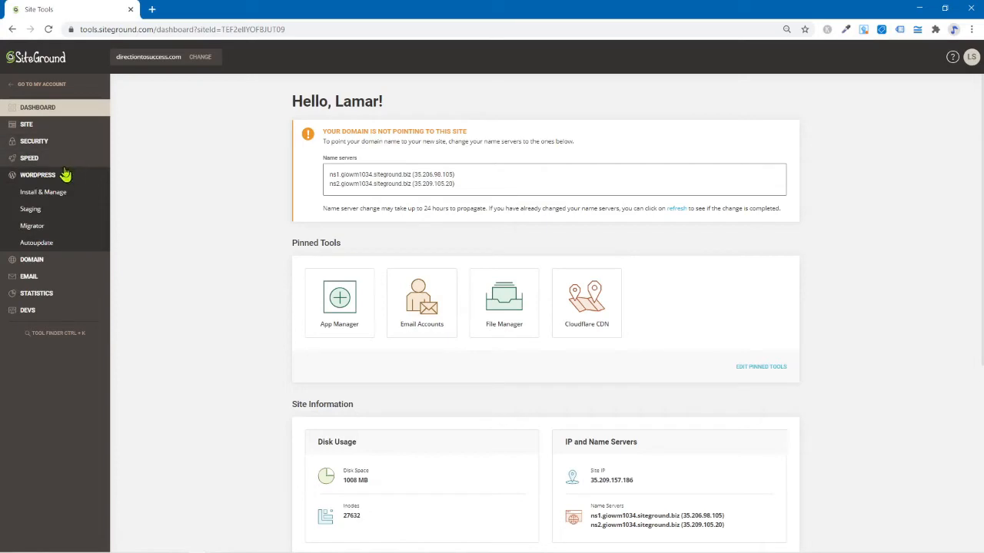
pyautogui.click(33, 141)
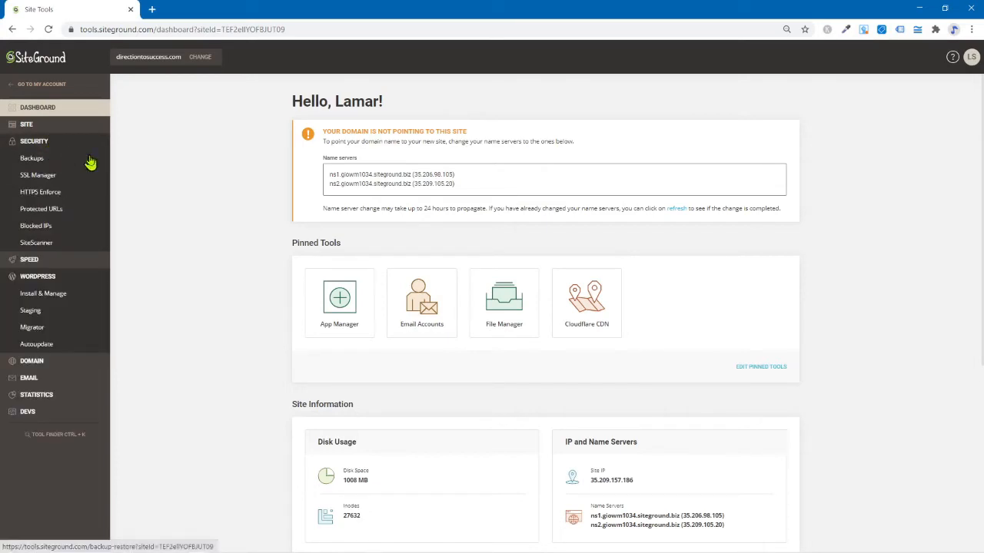
pyautogui.moveTo(72, 148)
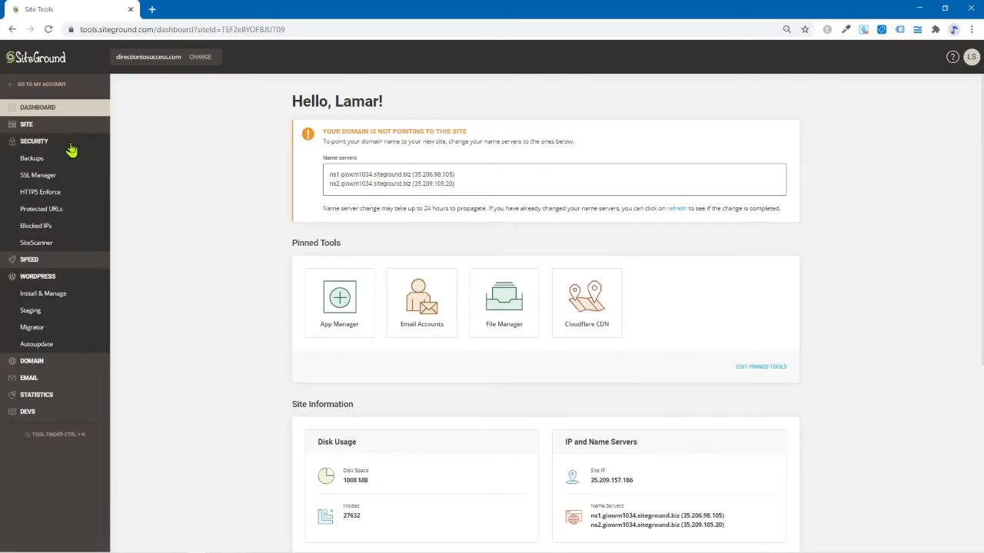
pyautogui.moveTo(50, 158)
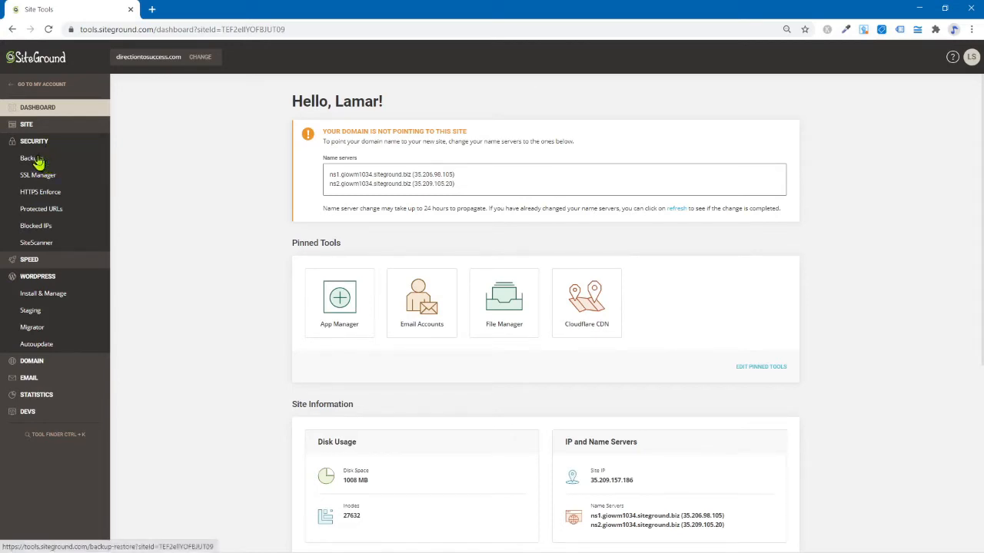
pyautogui.click(30, 158)
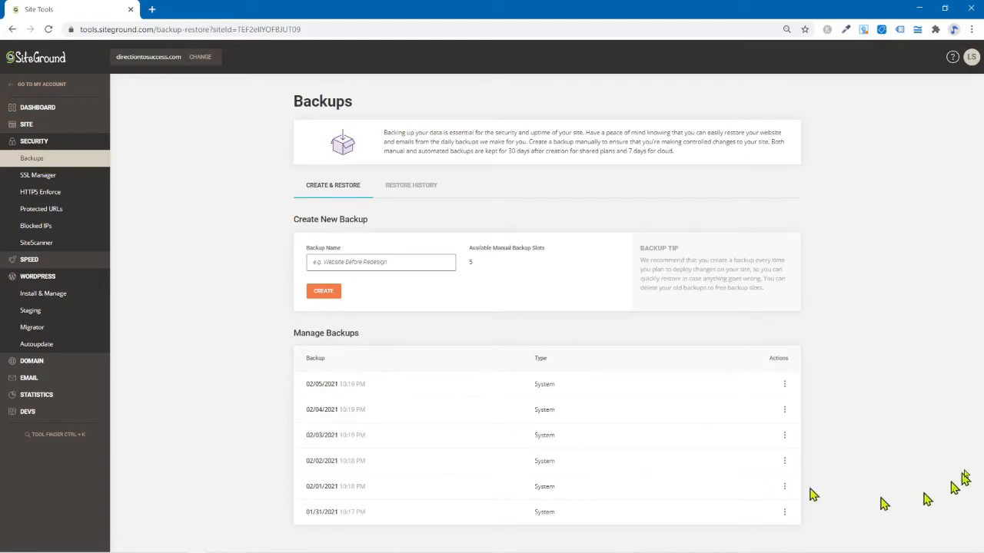
pyautogui.moveTo(872, 427)
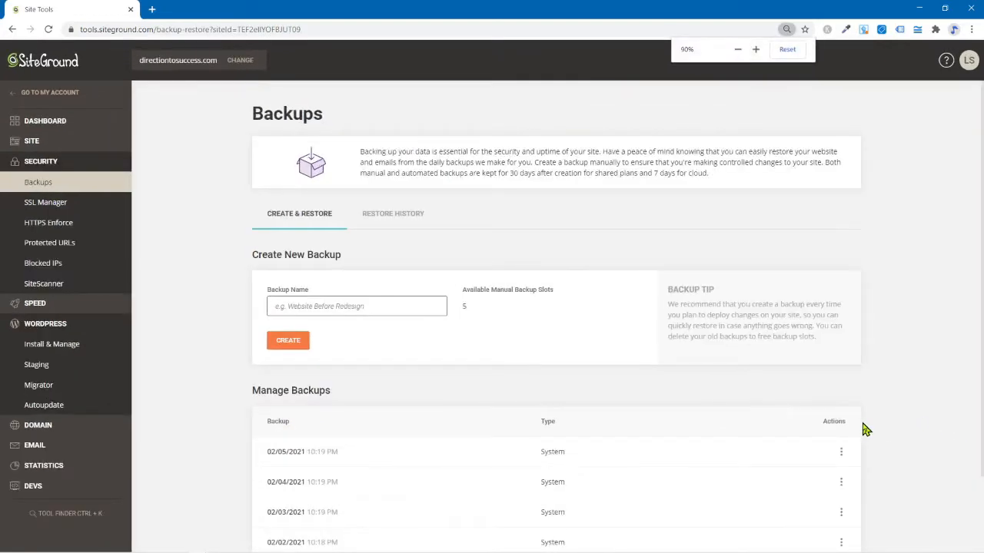
pyautogui.scroll(-3)
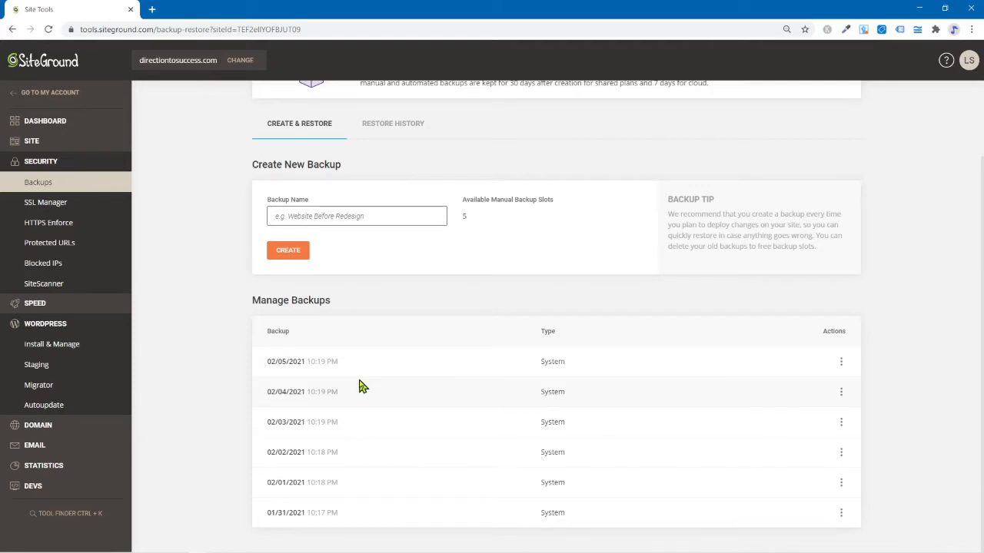
pyautogui.moveTo(362, 371)
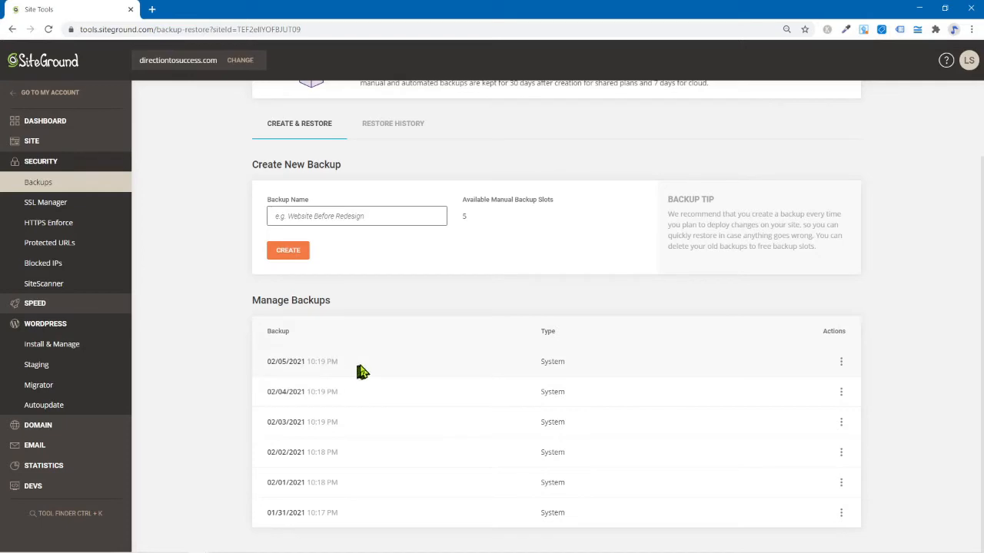
pyautogui.moveTo(349, 391)
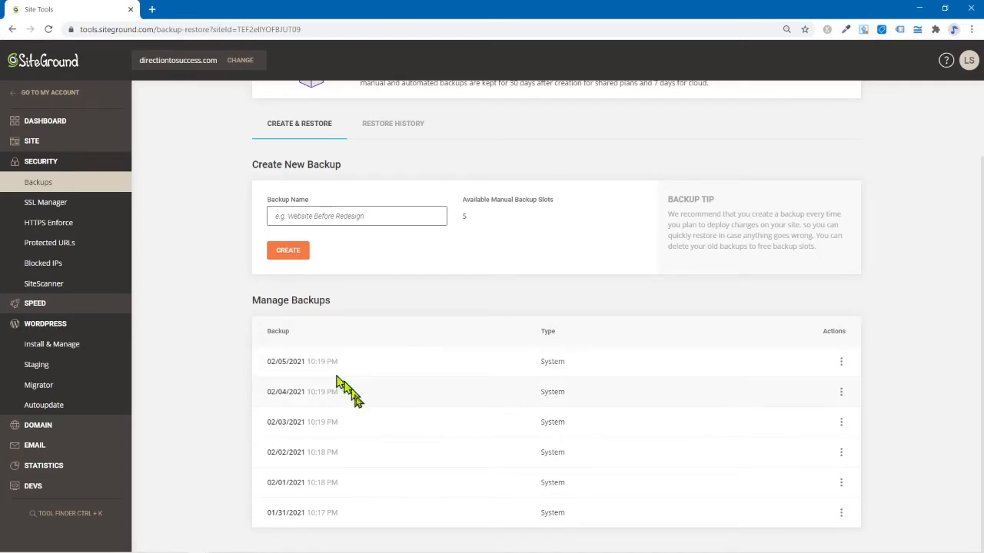
pyautogui.moveTo(332, 525)
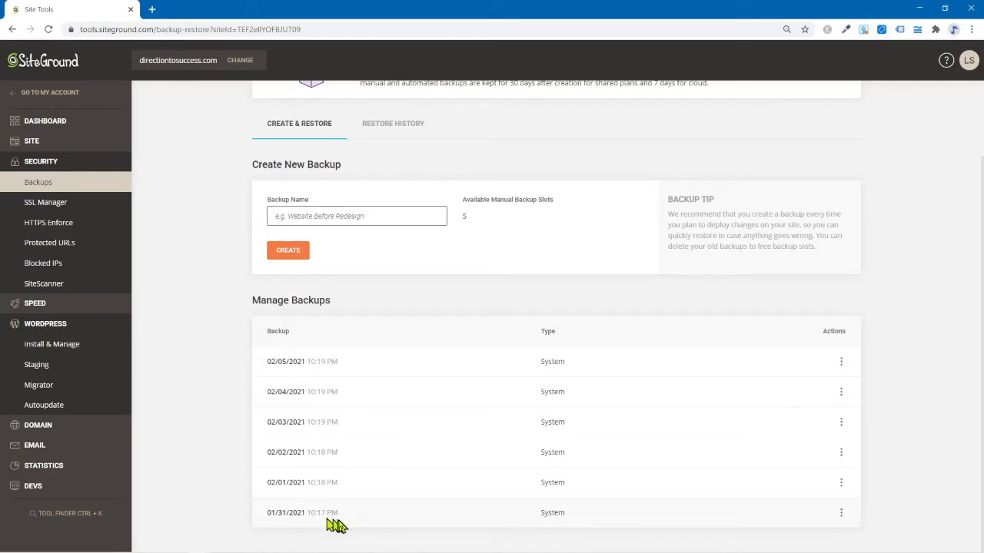
pyautogui.moveTo(311, 496)
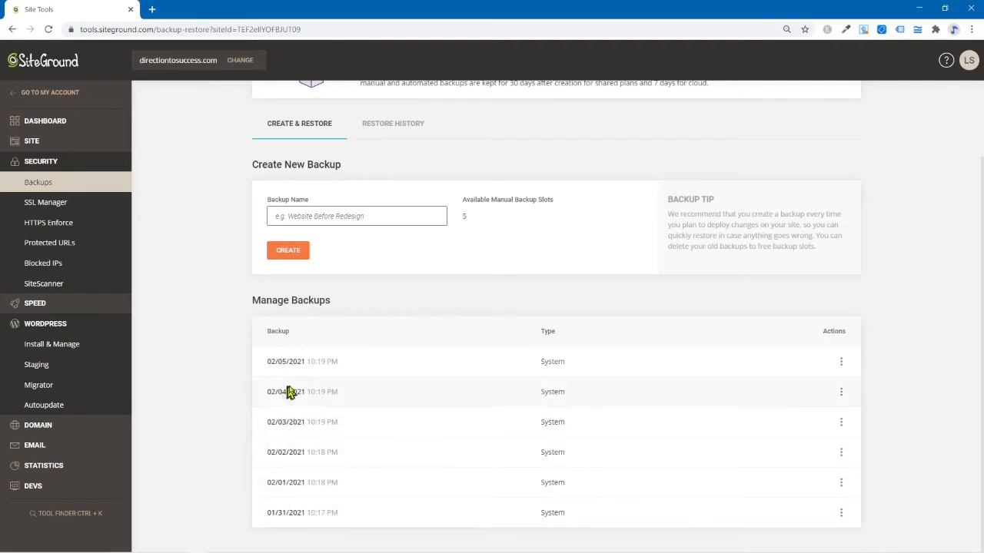
pyautogui.moveTo(306, 374)
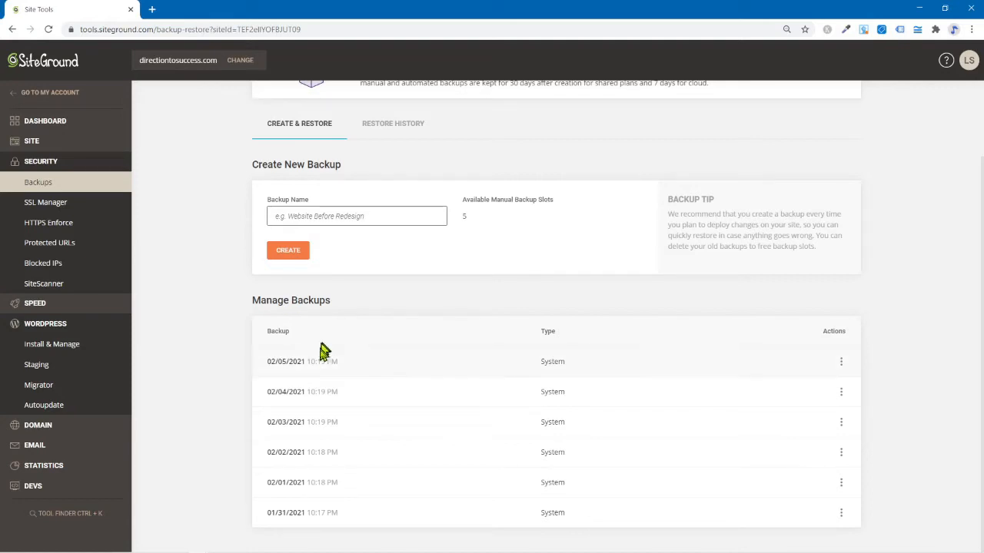
pyautogui.moveTo(341, 353)
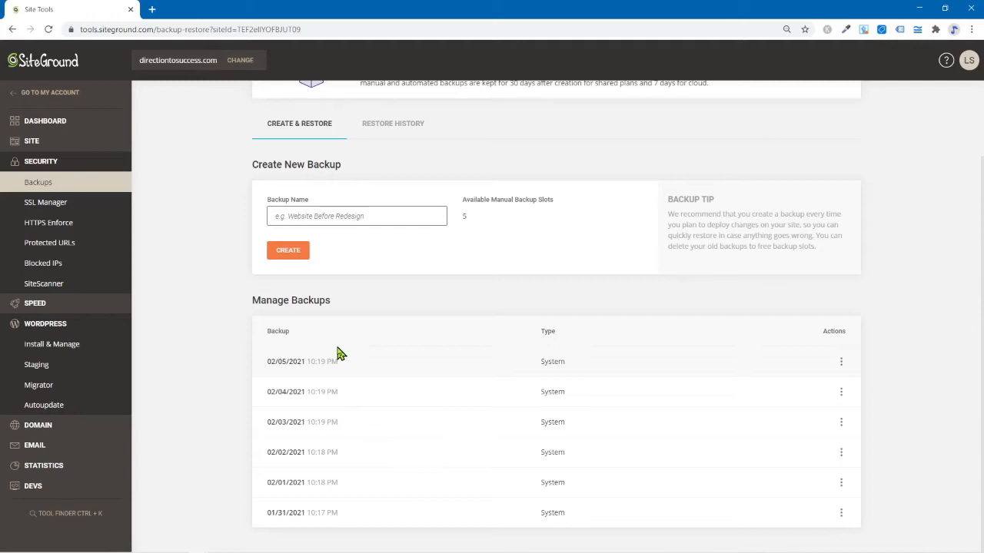
pyautogui.moveTo(280, 376)
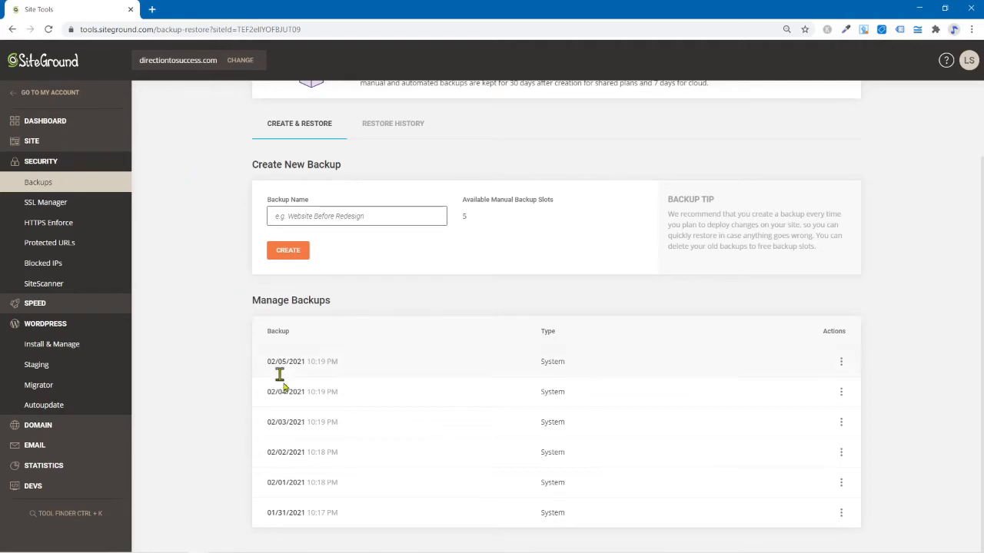
pyautogui.moveTo(291, 384)
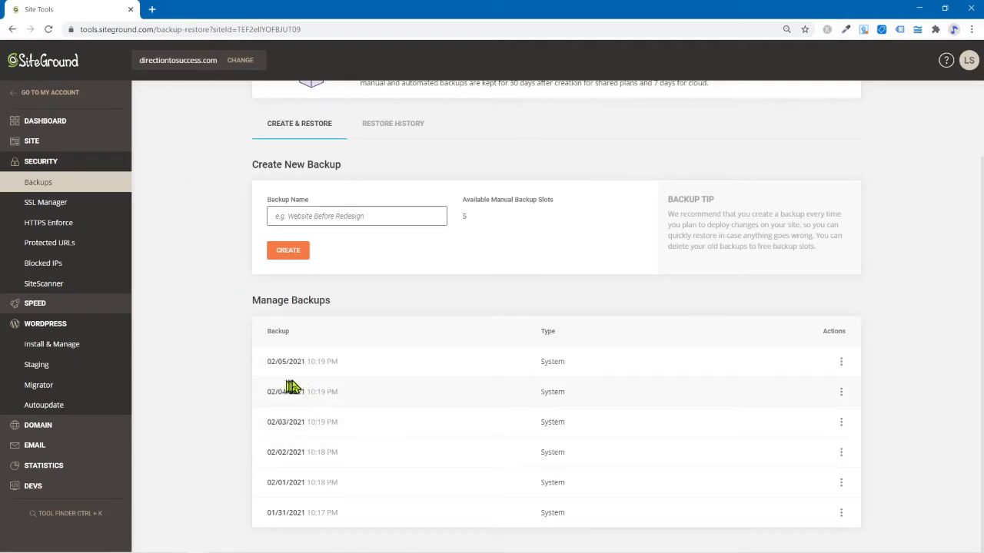
pyautogui.moveTo(276, 377)
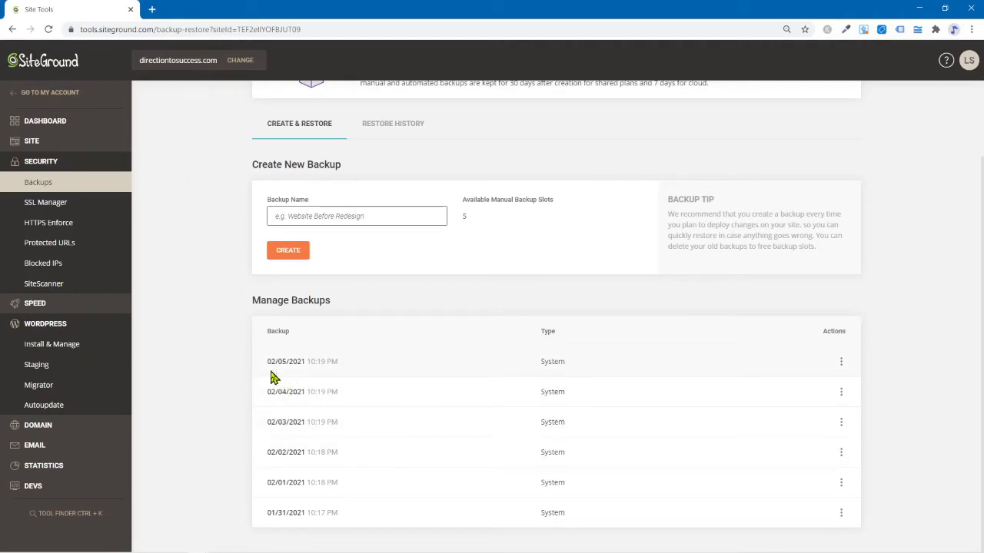
pyautogui.moveTo(841, 361)
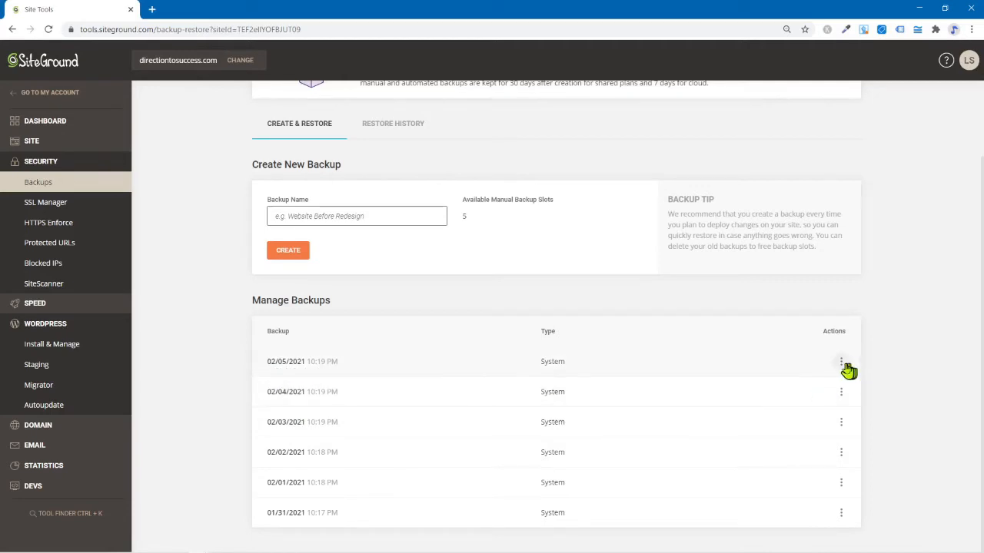
pyautogui.click(841, 362)
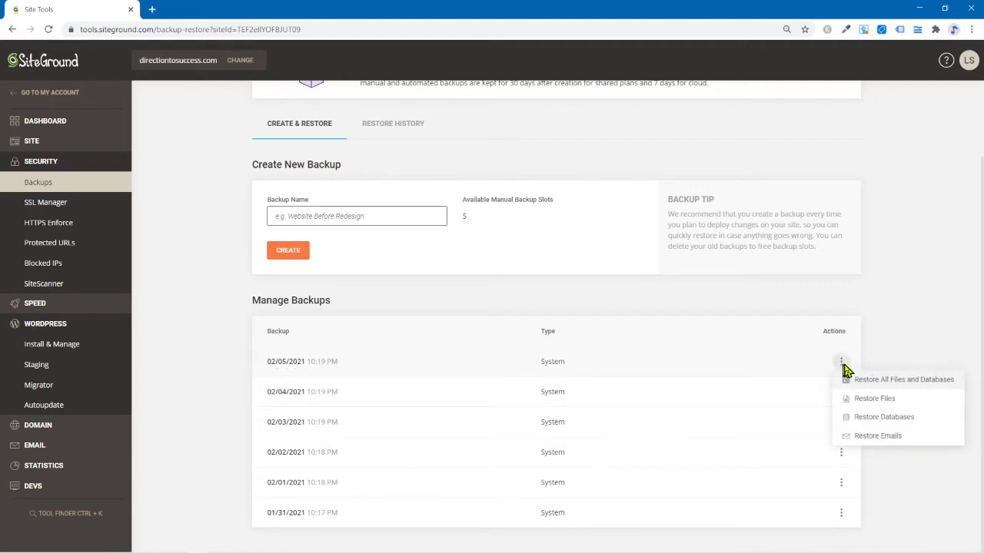
pyautogui.moveTo(874, 398)
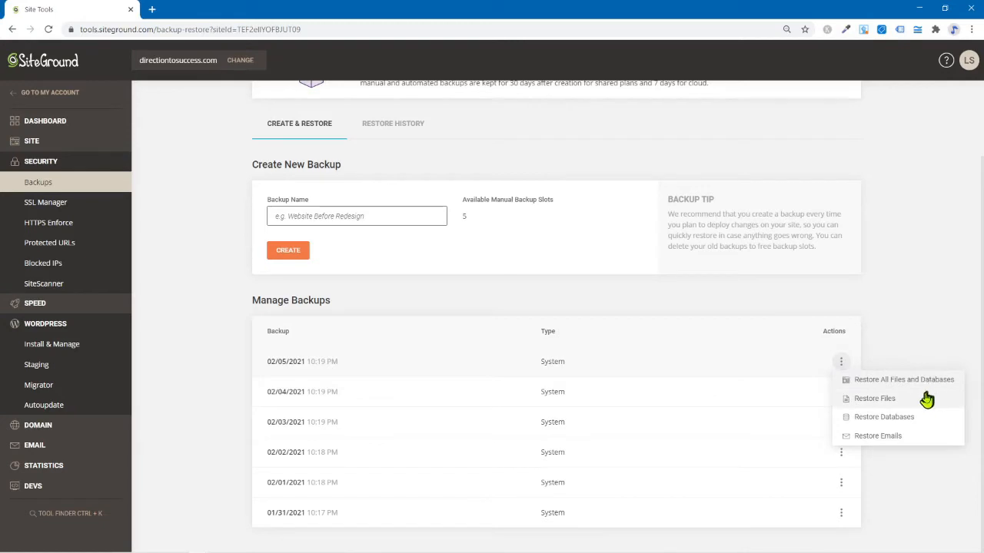
pyautogui.moveTo(924, 384)
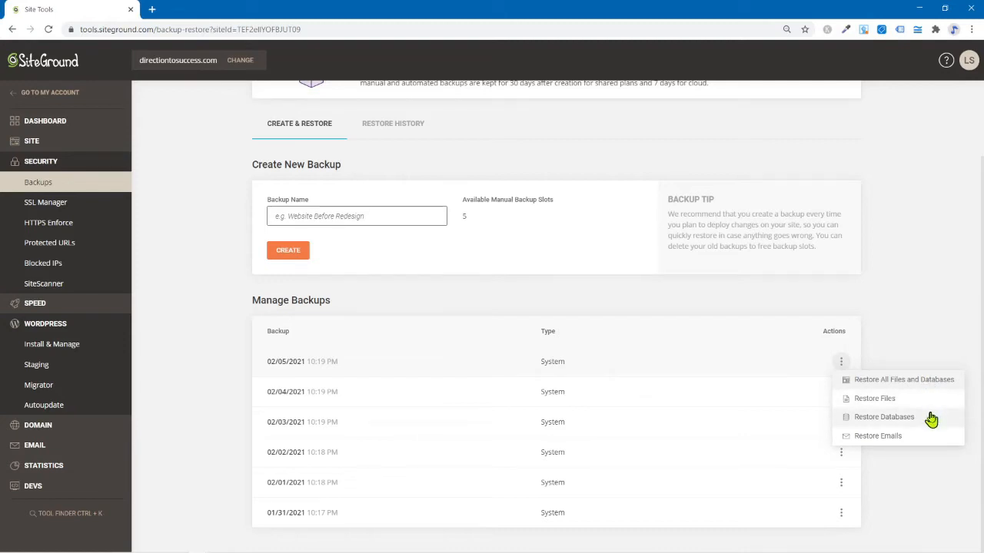
pyautogui.moveTo(917, 448)
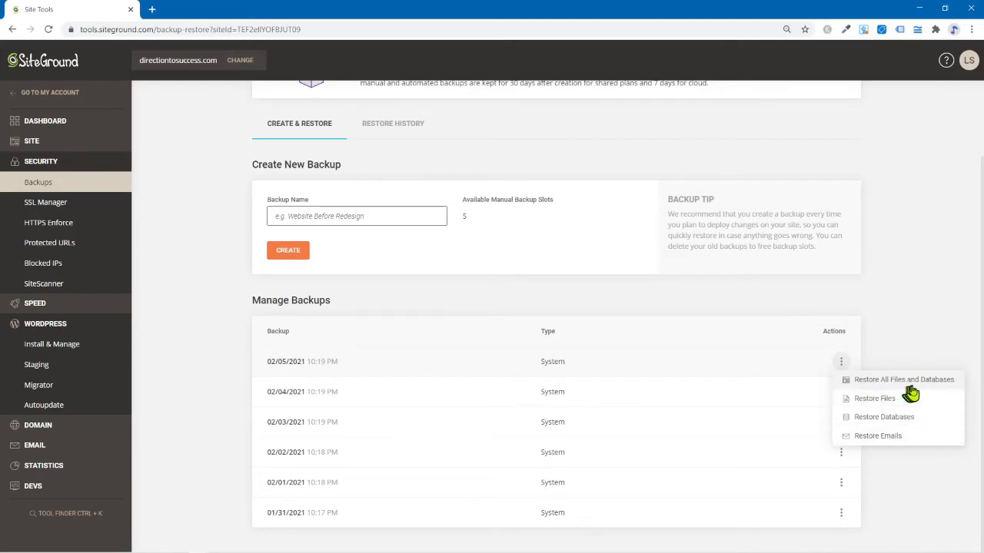
pyautogui.moveTo(915, 384)
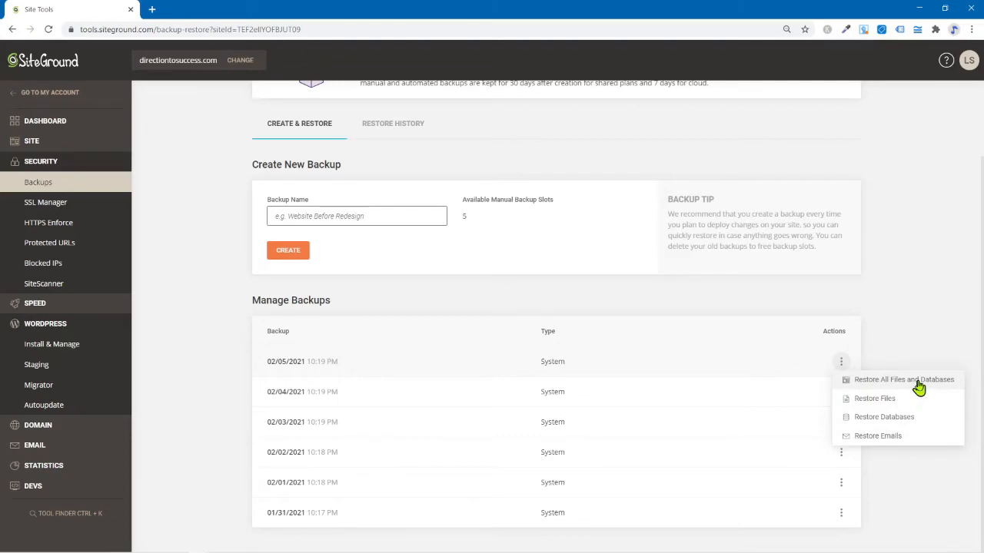
pyautogui.moveTo(914, 384)
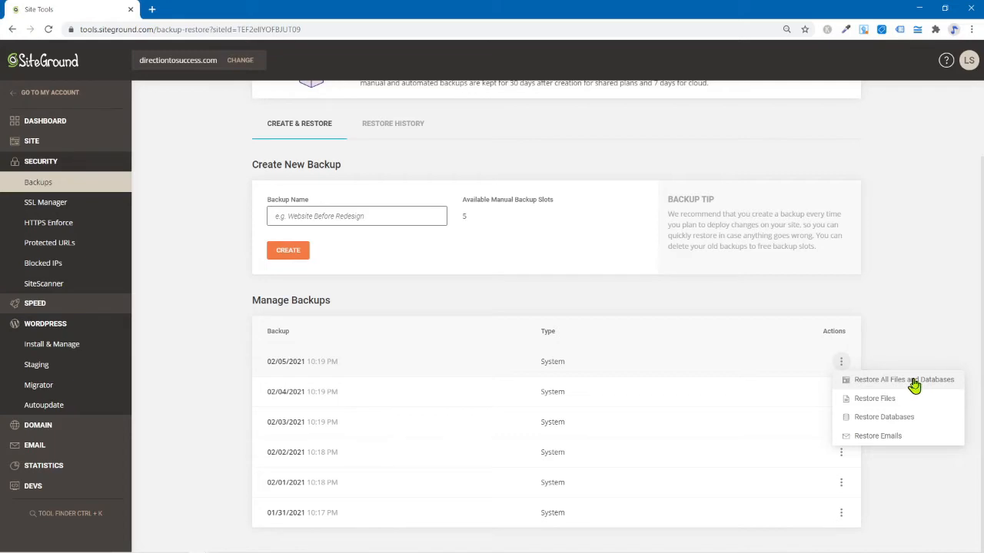
pyautogui.moveTo(901, 398)
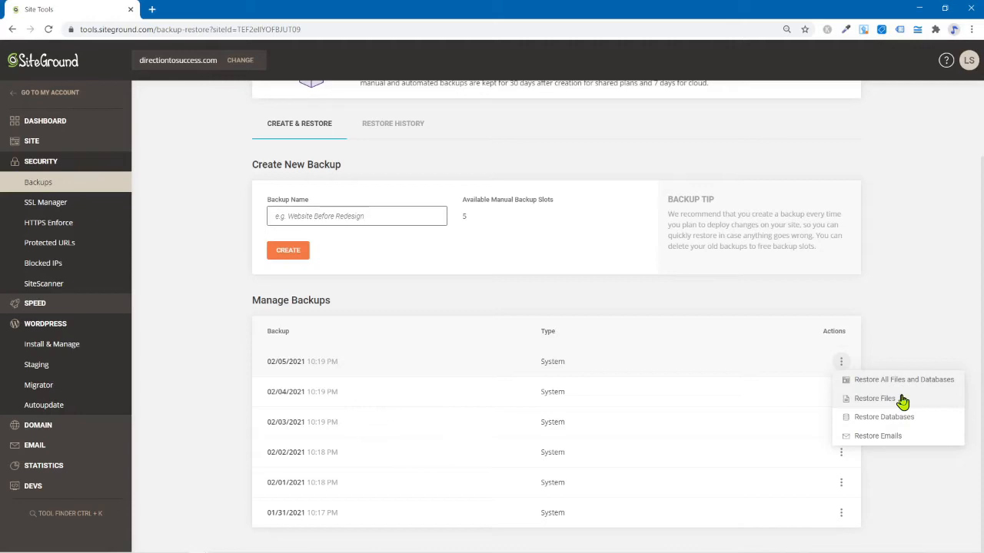
pyautogui.moveTo(901, 392)
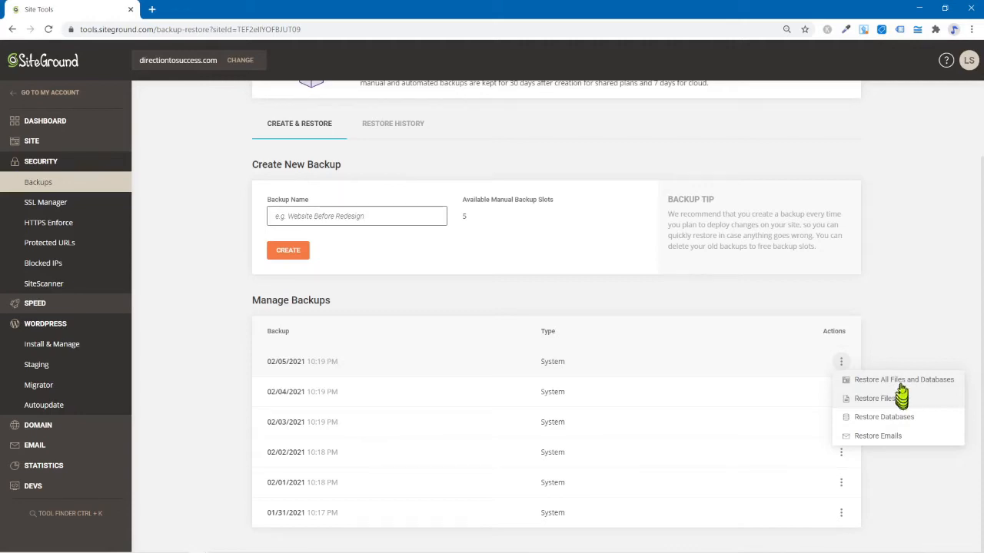
pyautogui.moveTo(630, 320)
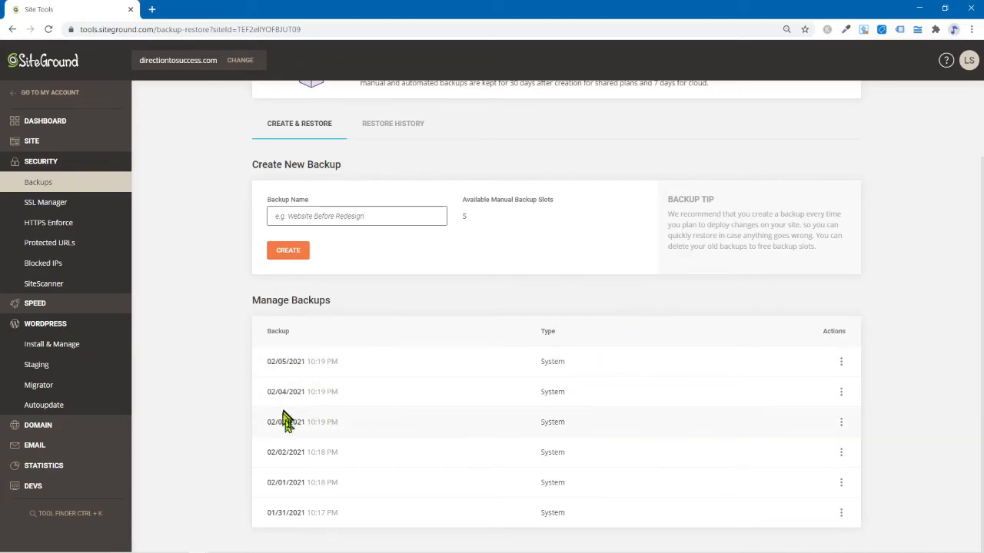
pyautogui.moveTo(392, 428)
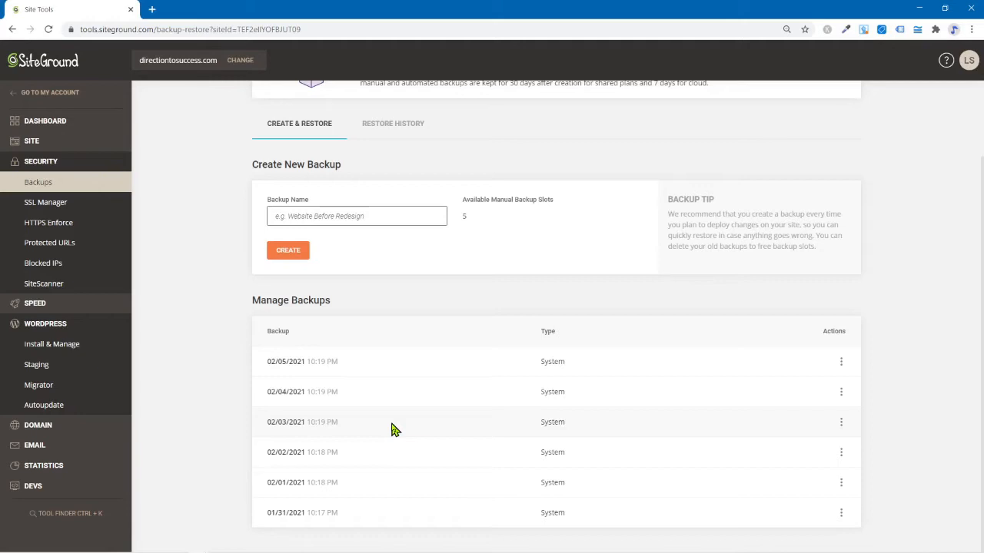
pyautogui.moveTo(857, 358)
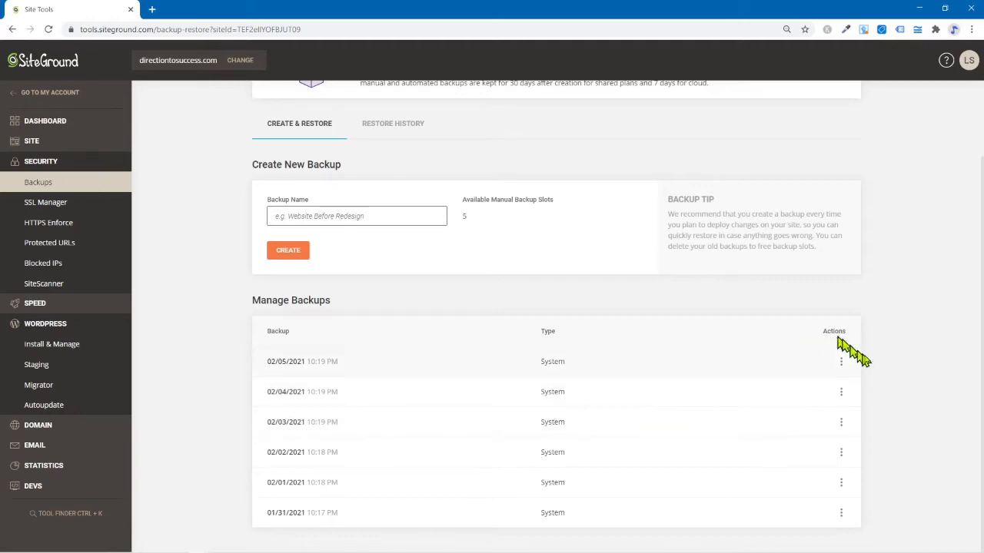
pyautogui.moveTo(880, 362)
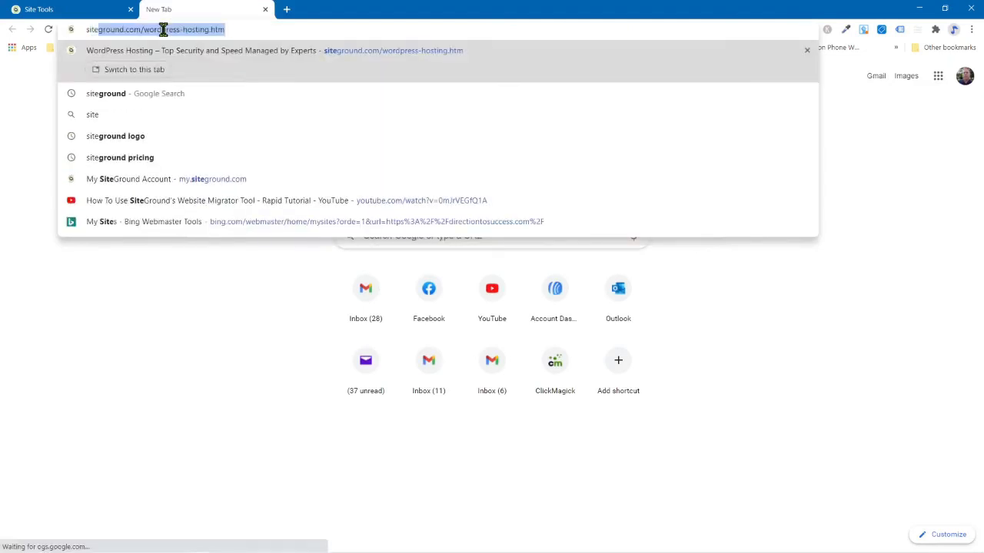
# - Search Google for 'siteground' from a new tab
pyautogui.write('siteground')
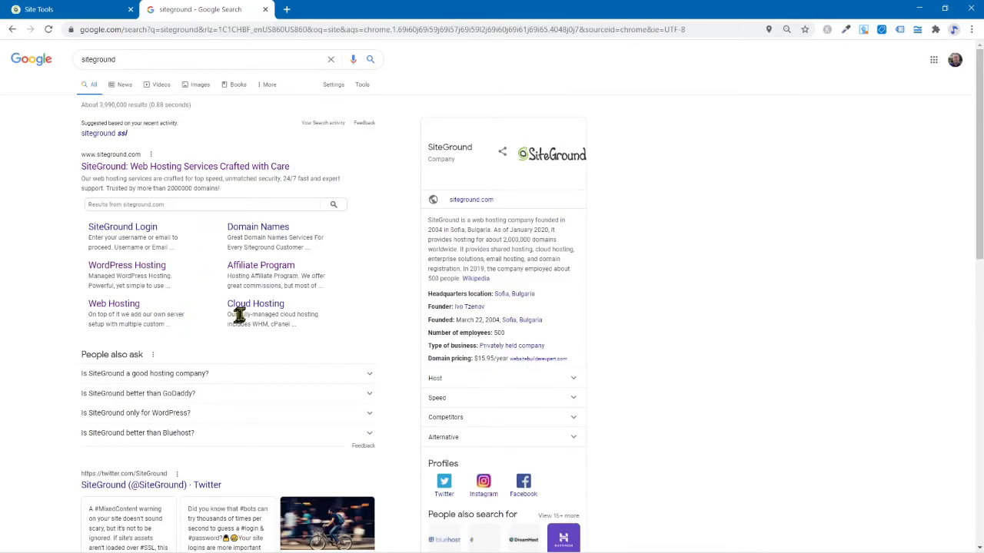
pyautogui.moveTo(113, 304)
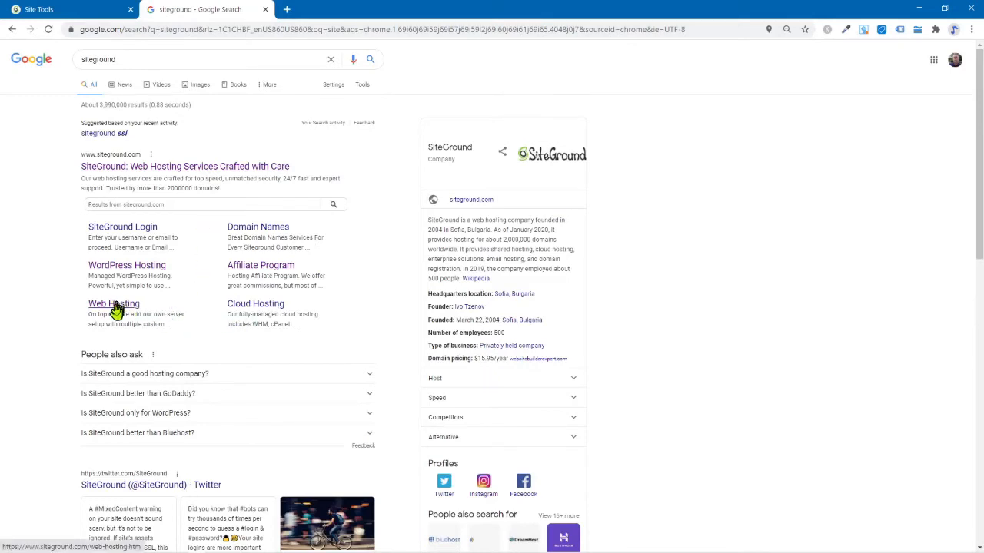
# - Follow the Web Hosting sitelink and scroll to the StartUp, GrowBig and GoGeek plan cards
pyautogui.click(114, 304)
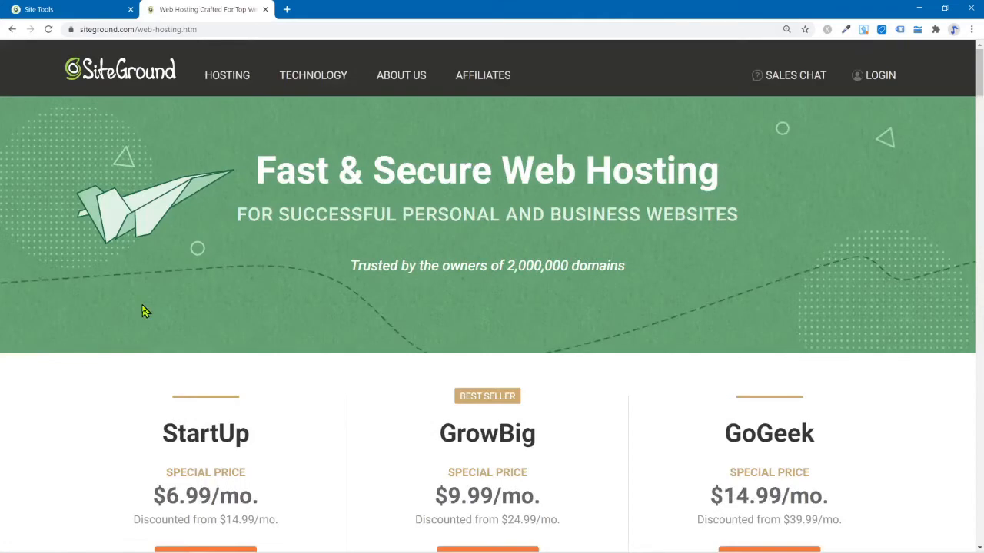
pyautogui.scroll(-3)
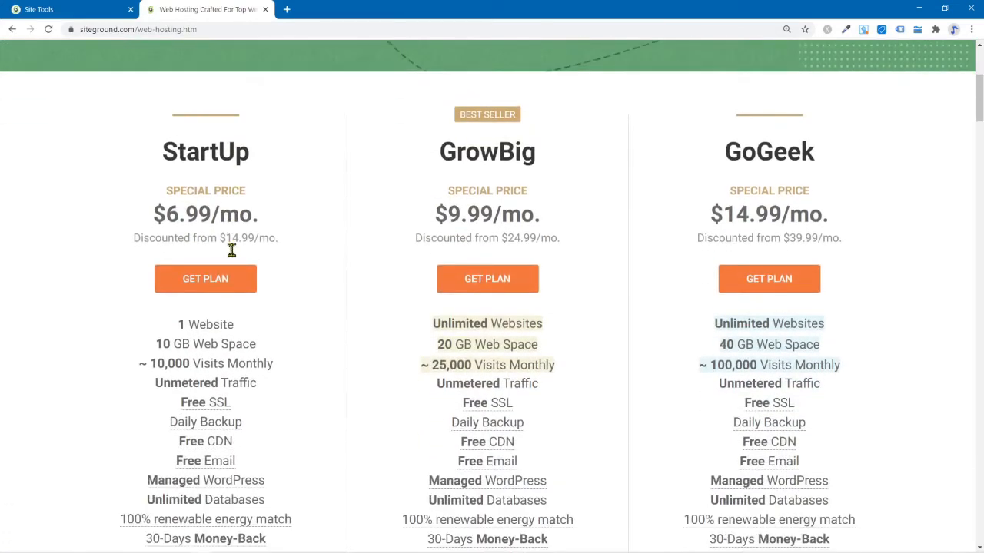
pyautogui.scroll(-3)
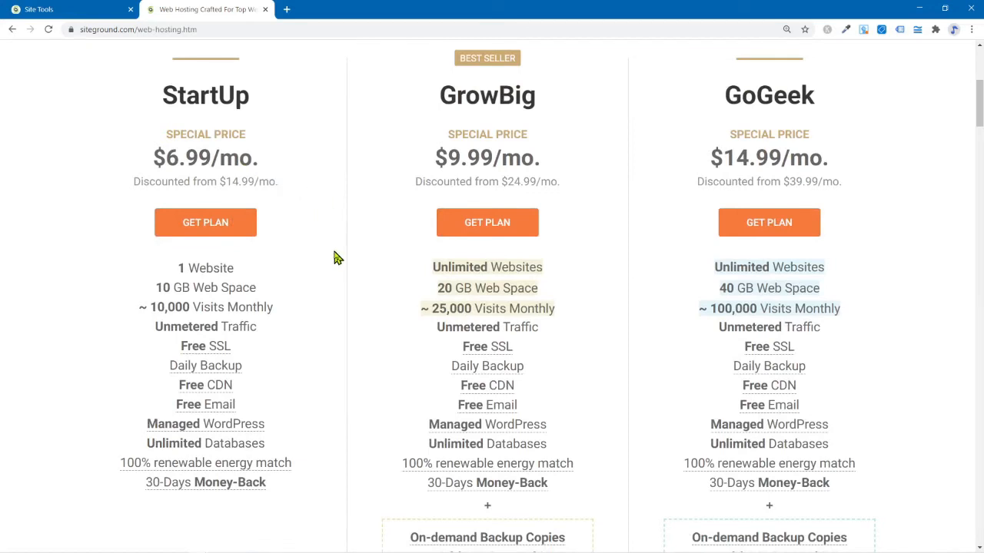
pyautogui.moveTo(161, 374)
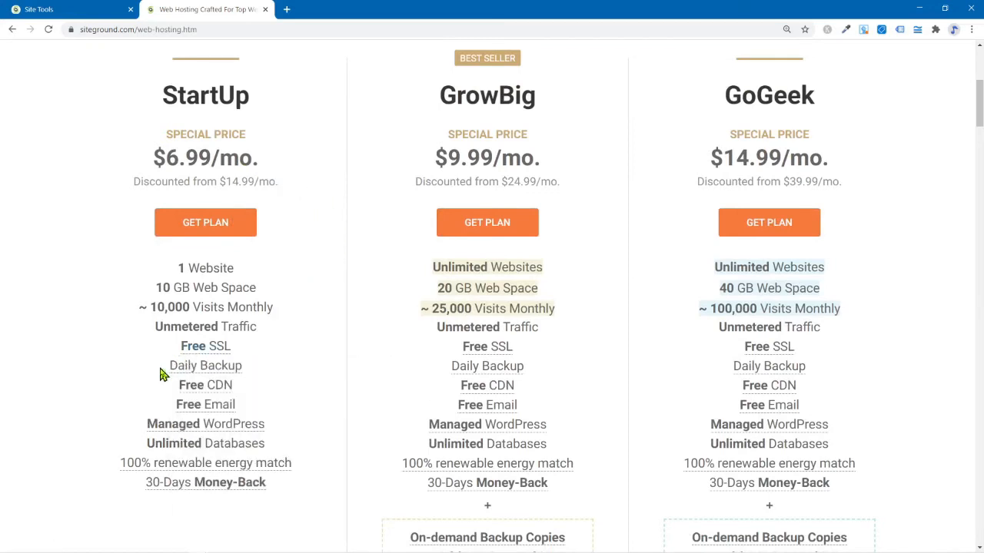
pyautogui.moveTo(205, 365)
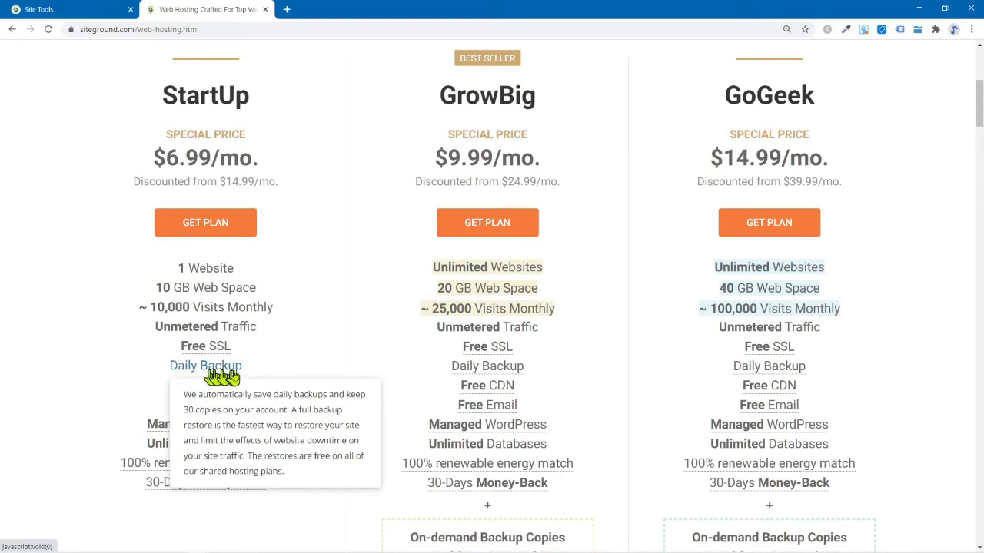
pyautogui.moveTo(680, 354)
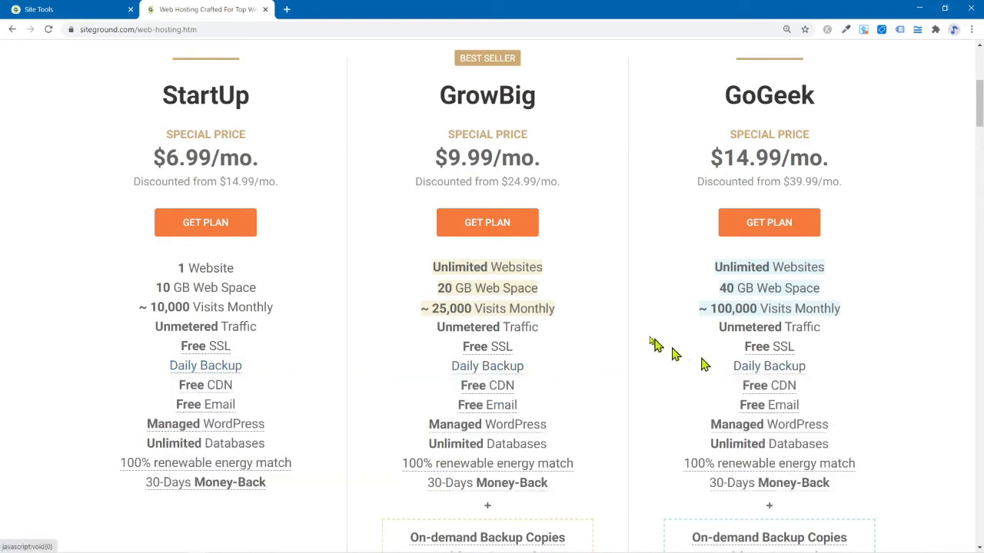
pyautogui.scroll(3)
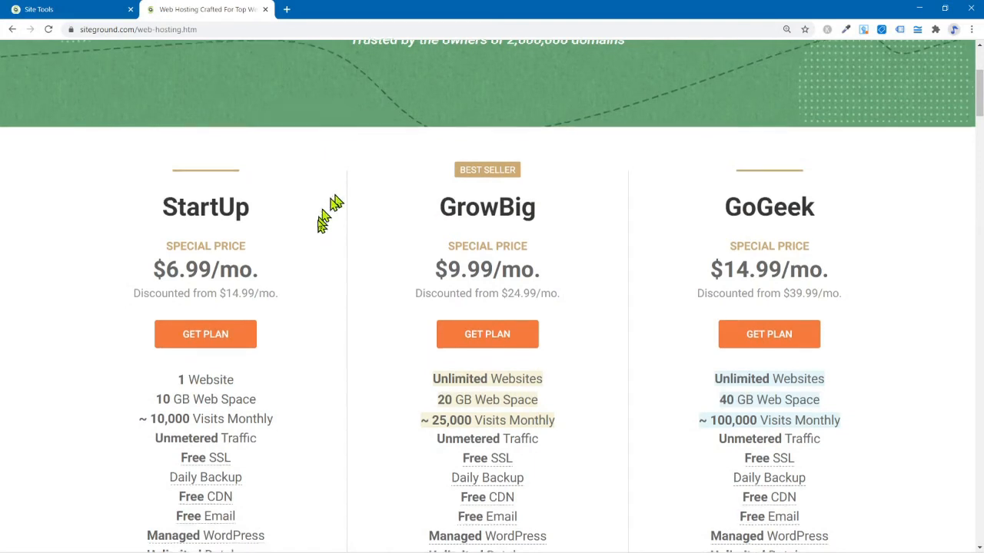
pyautogui.scroll(-3)
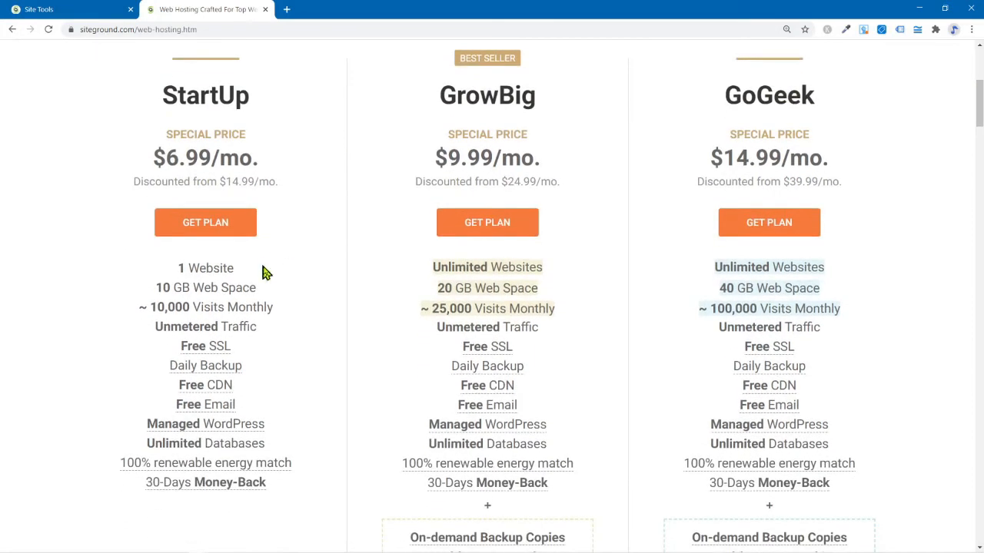
pyautogui.moveTo(268, 265)
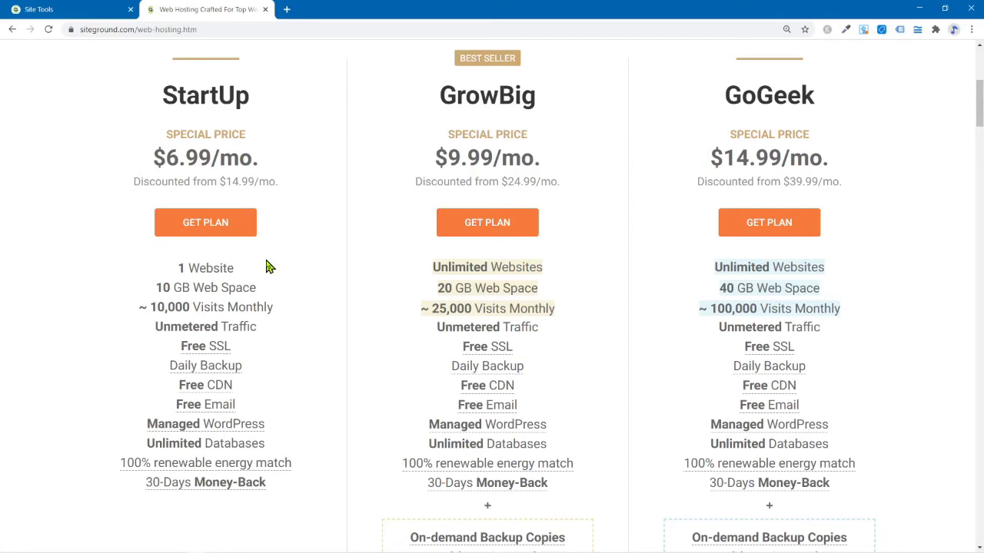
pyautogui.moveTo(275, 265)
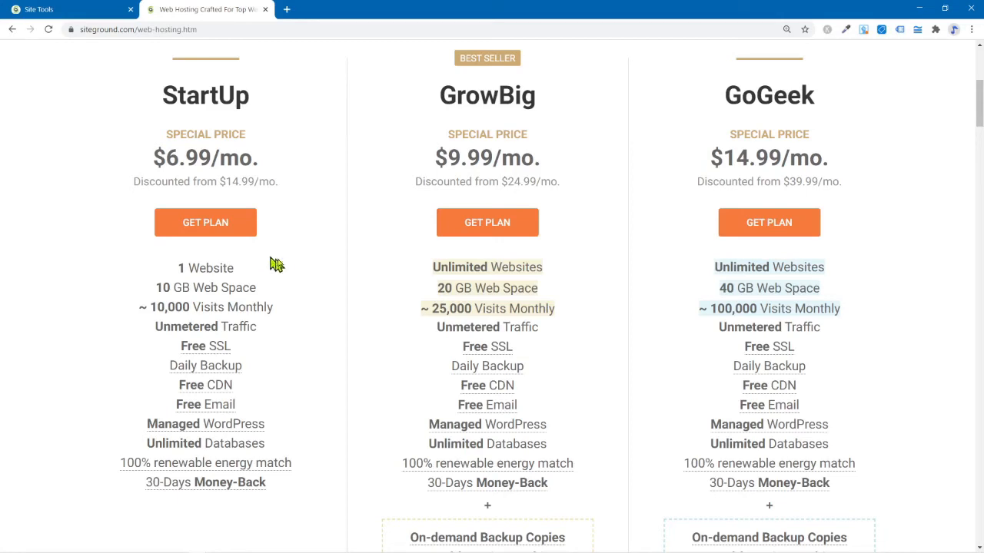
pyautogui.moveTo(279, 270)
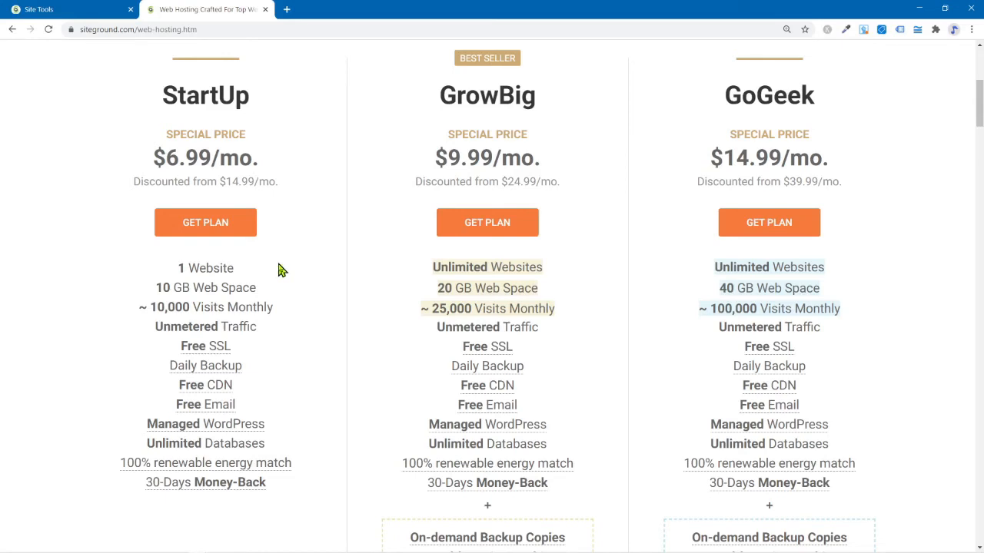
pyautogui.moveTo(281, 276)
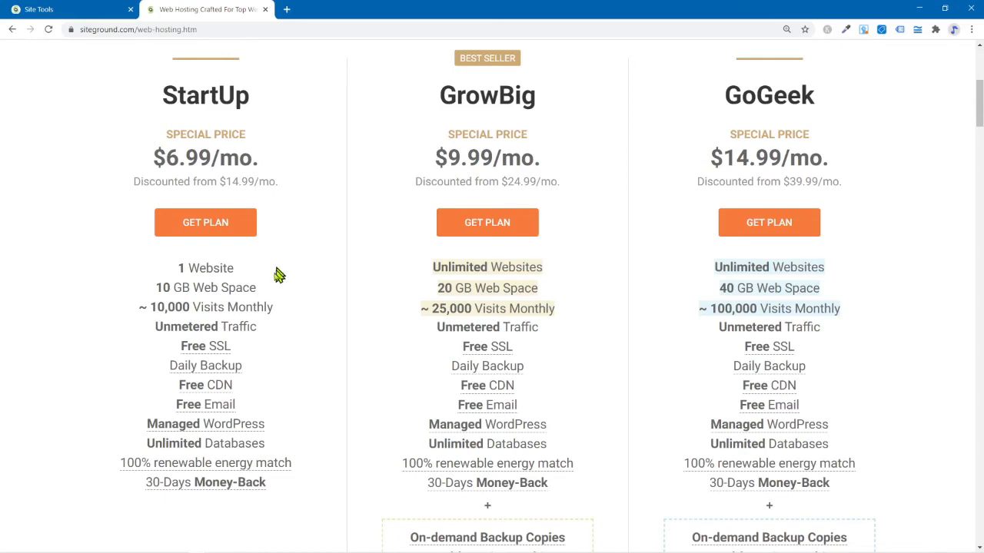
pyautogui.moveTo(229, 307)
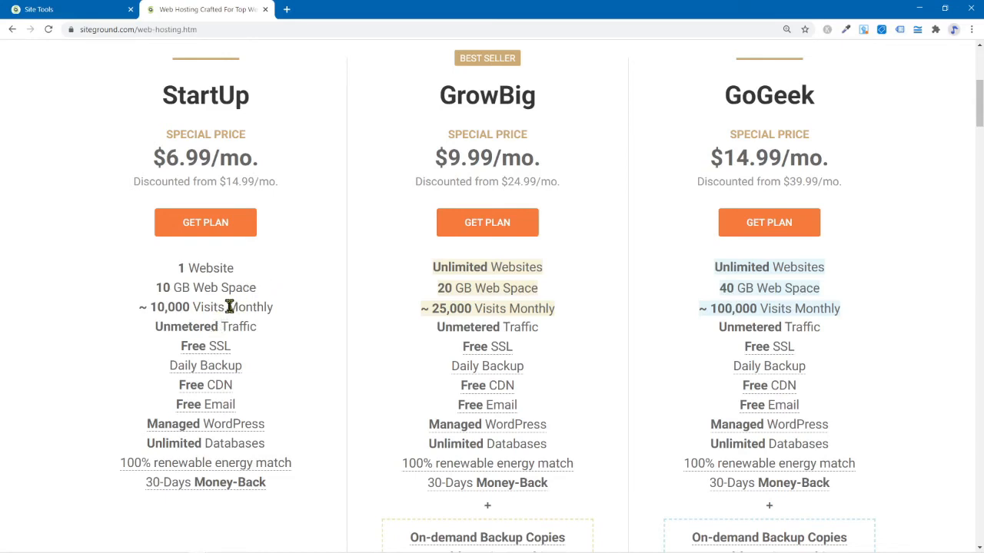
pyautogui.moveTo(182, 311)
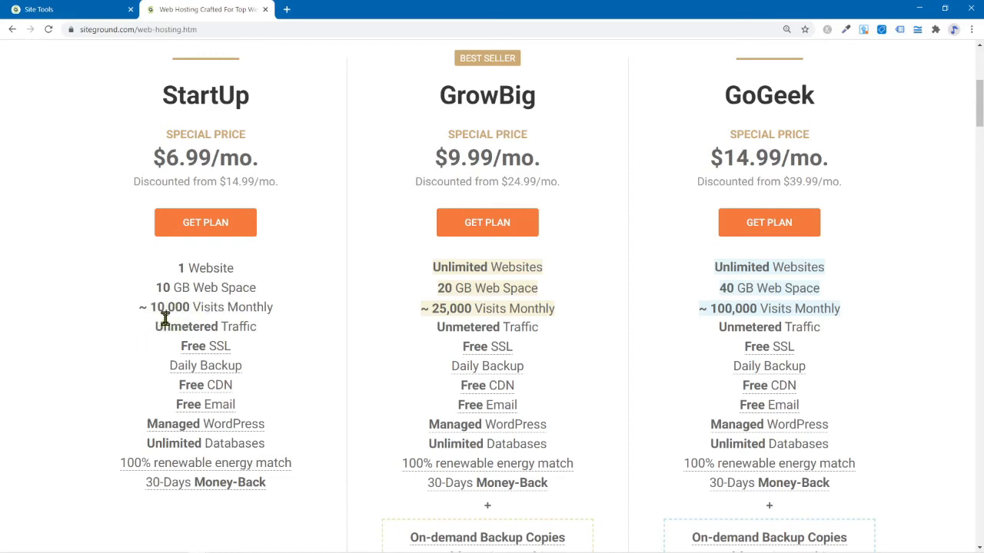
pyautogui.moveTo(327, 338)
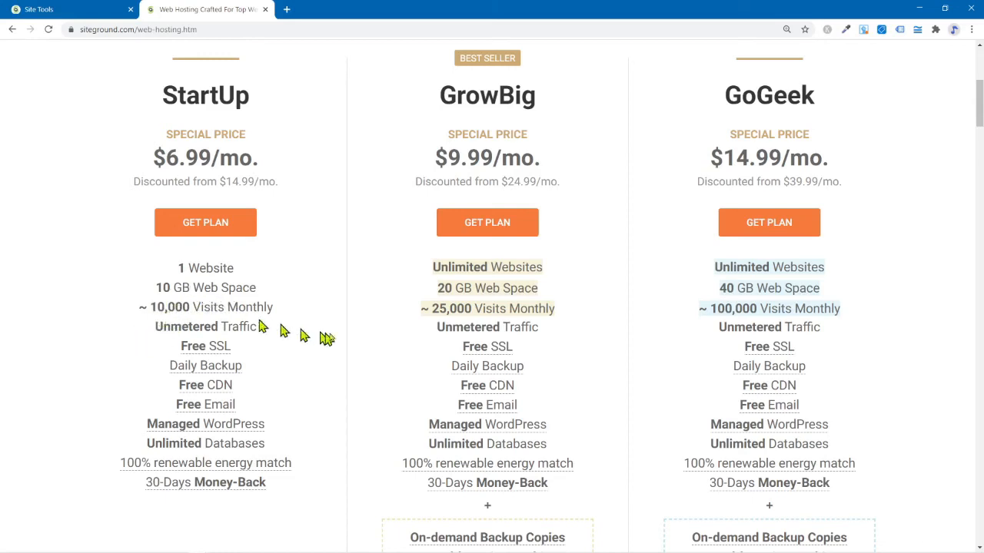
pyautogui.moveTo(155, 306)
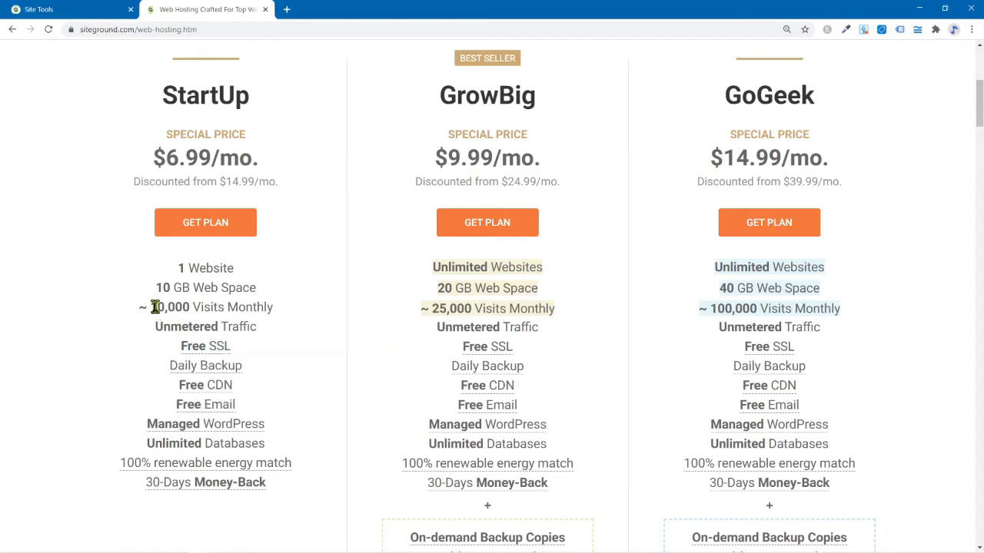
pyautogui.moveTo(453, 319)
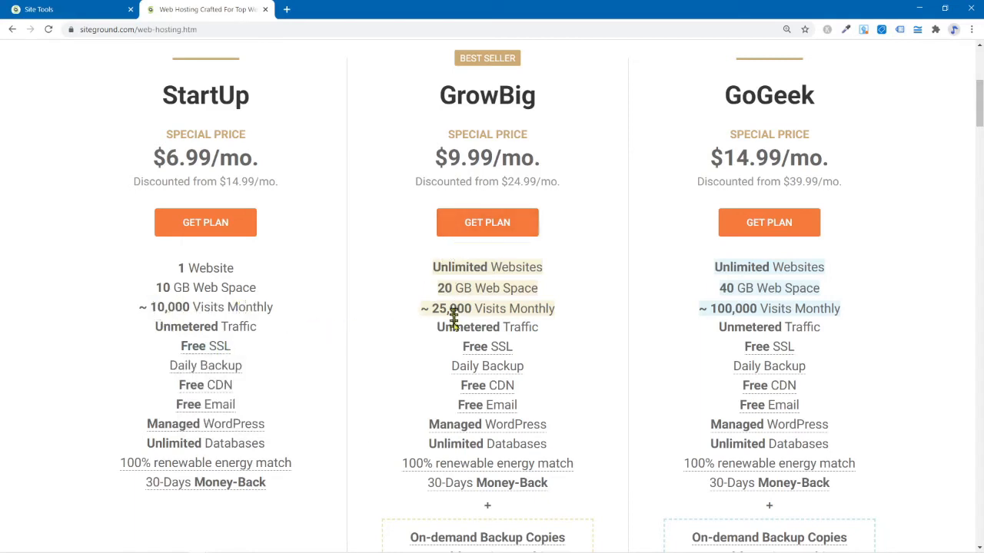
pyautogui.moveTo(724, 308)
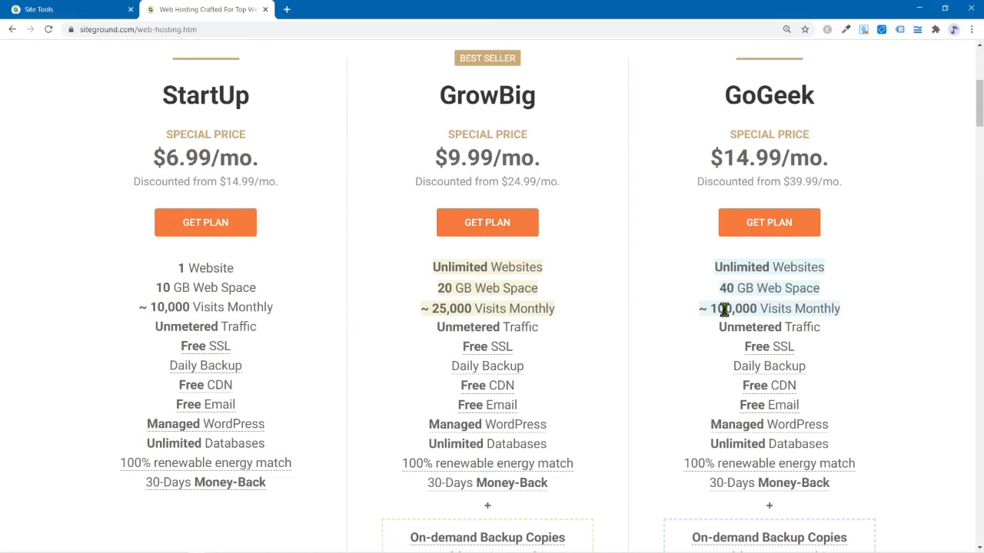
pyautogui.moveTo(723, 308)
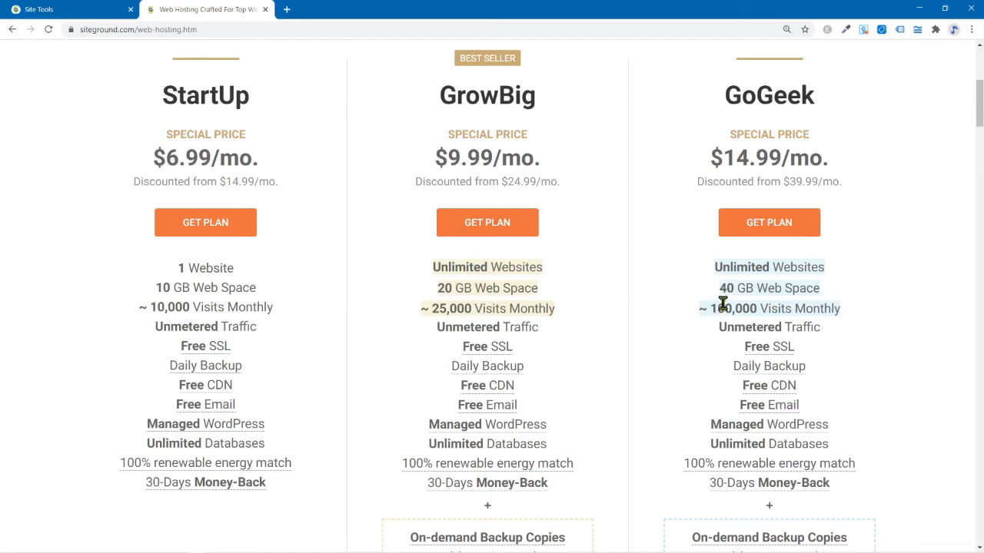
pyautogui.moveTo(766, 328)
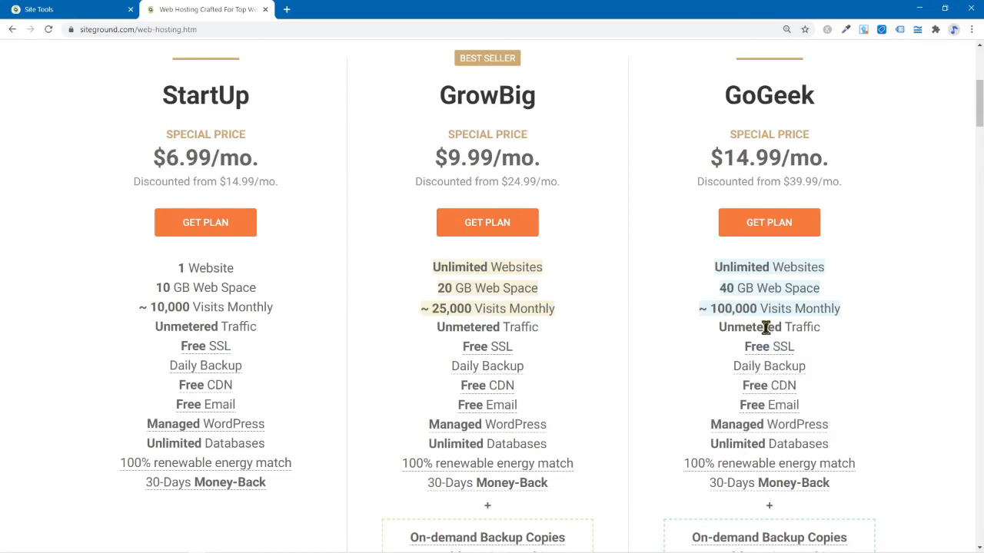
pyautogui.moveTo(826, 310)
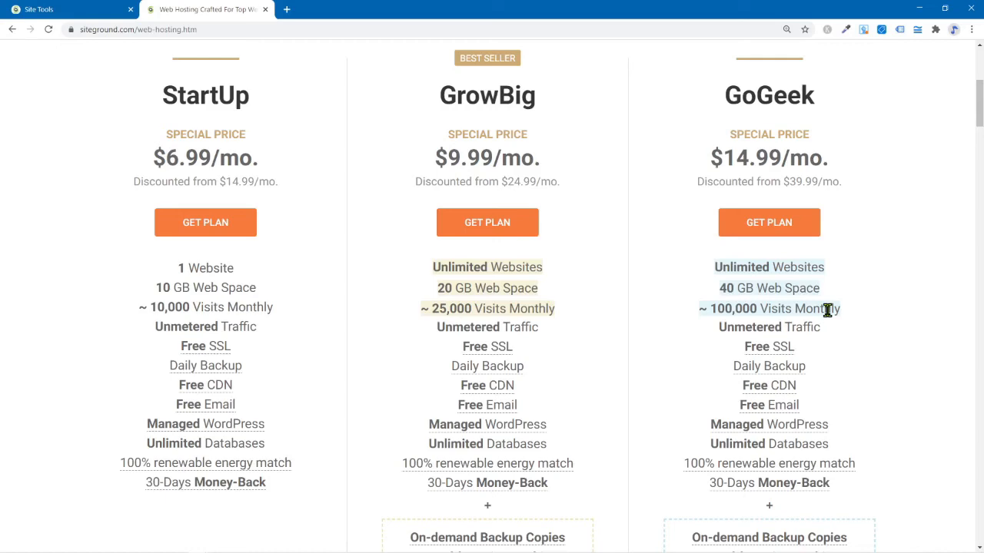
pyautogui.moveTo(533, 122)
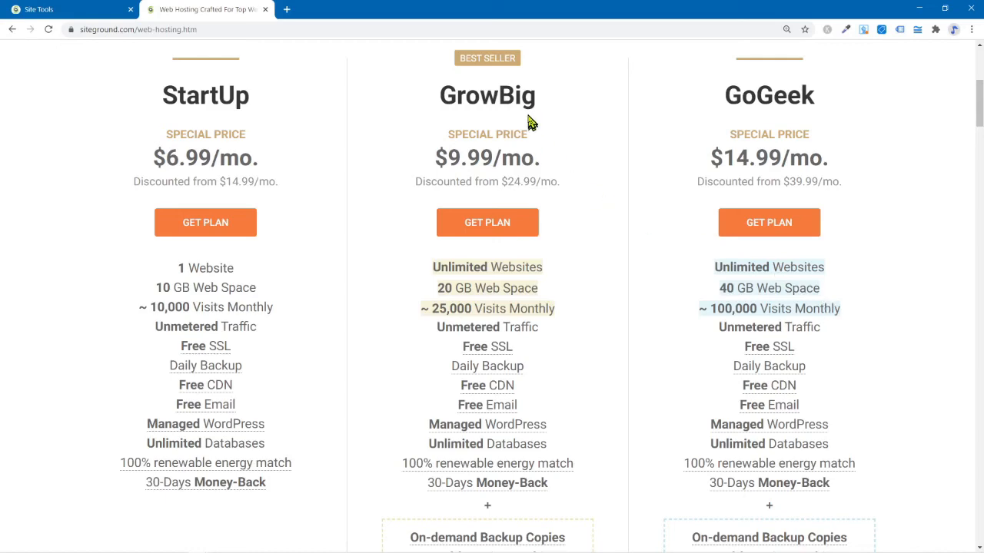
pyautogui.moveTo(921, 301)
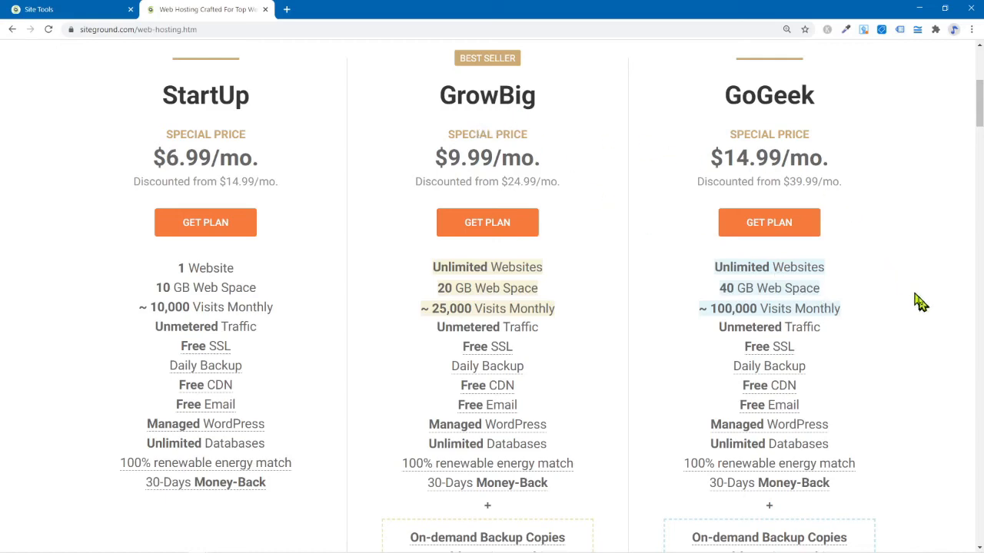
pyautogui.scroll(-3)
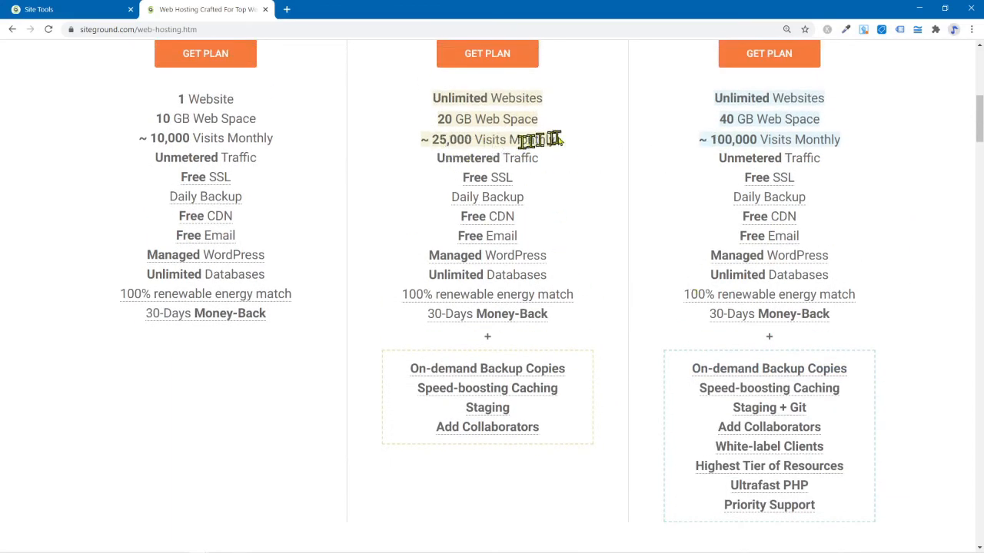
pyautogui.moveTo(437, 140); pyautogui.dragTo(548, 139)
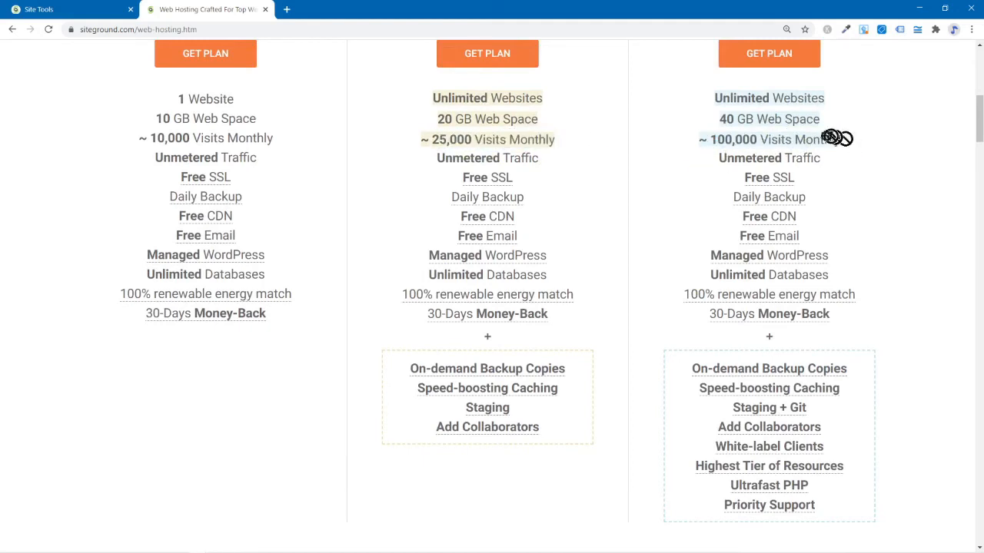
pyautogui.moveTo(633, 215)
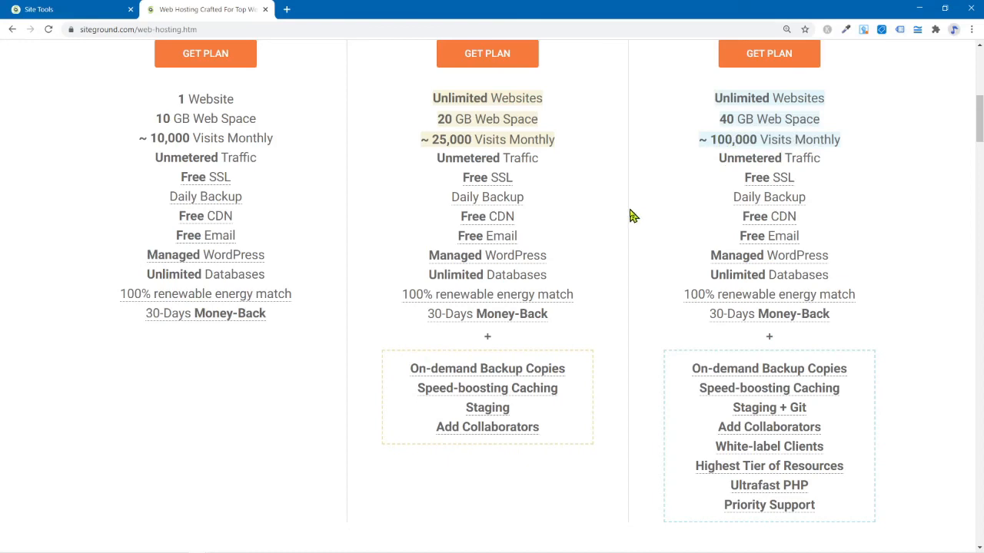
pyautogui.scroll(-3)
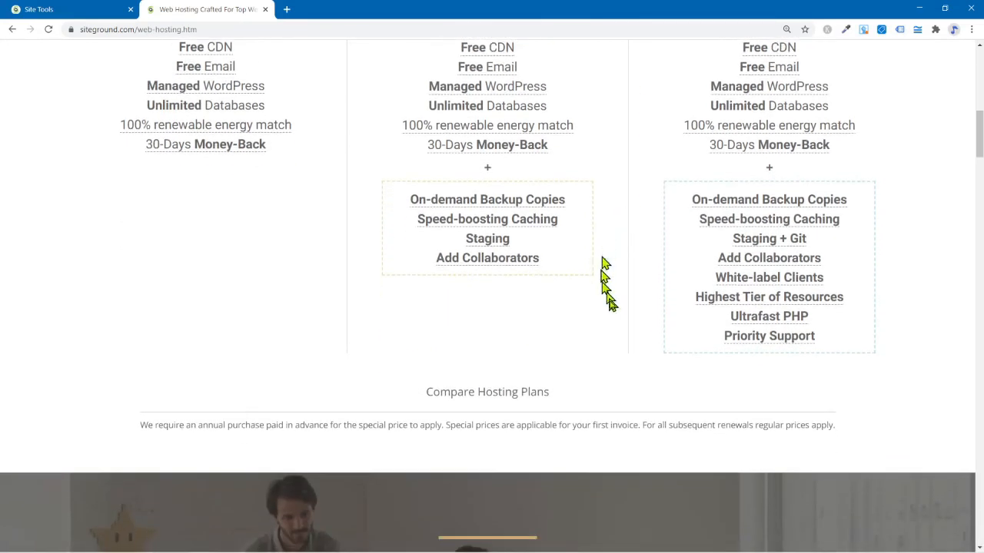
pyautogui.moveTo(856, 343)
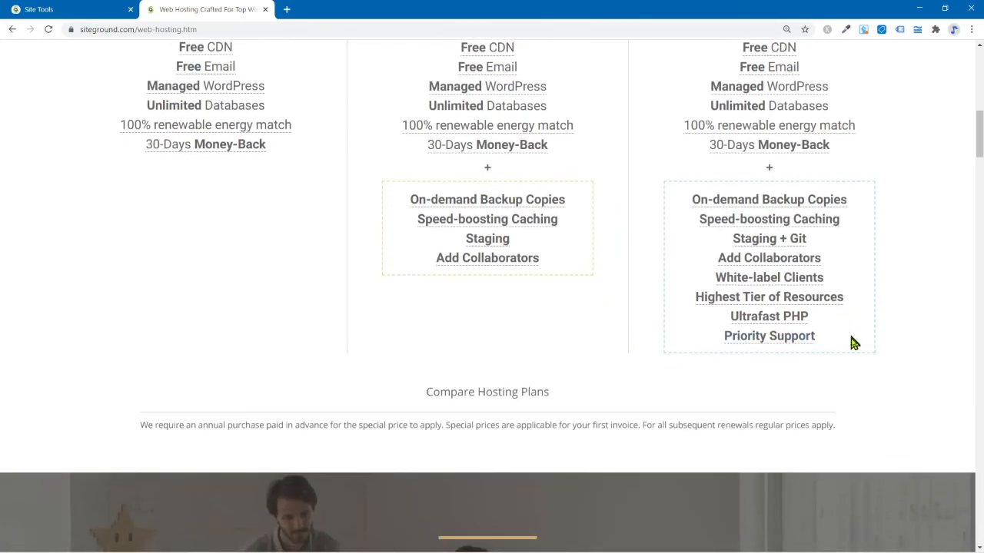
pyautogui.moveTo(866, 284)
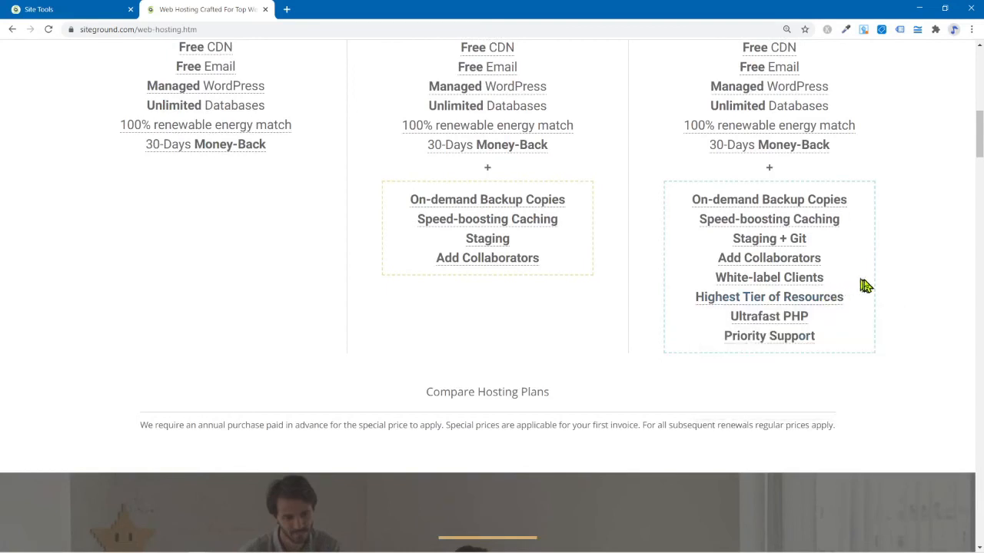
pyautogui.moveTo(846, 304)
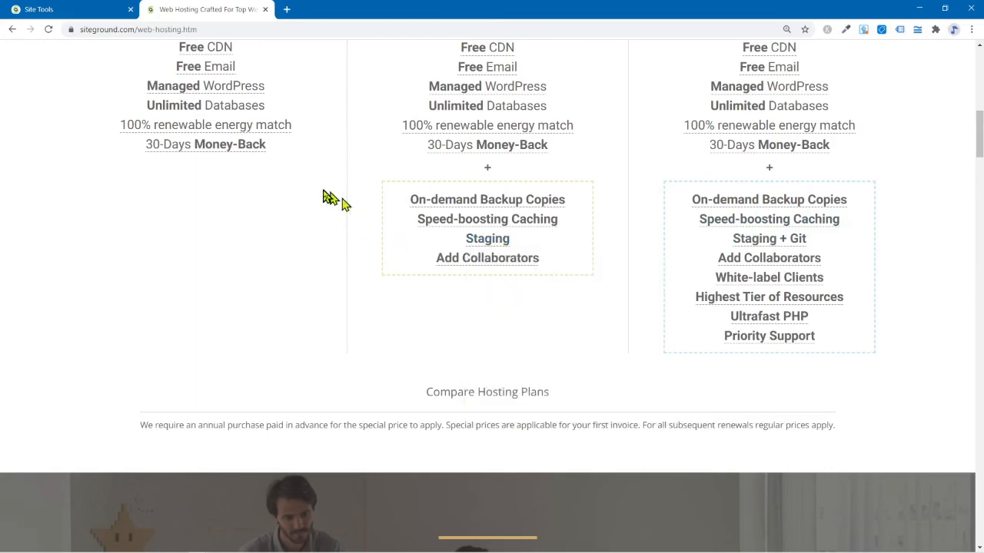
pyautogui.scroll(3)
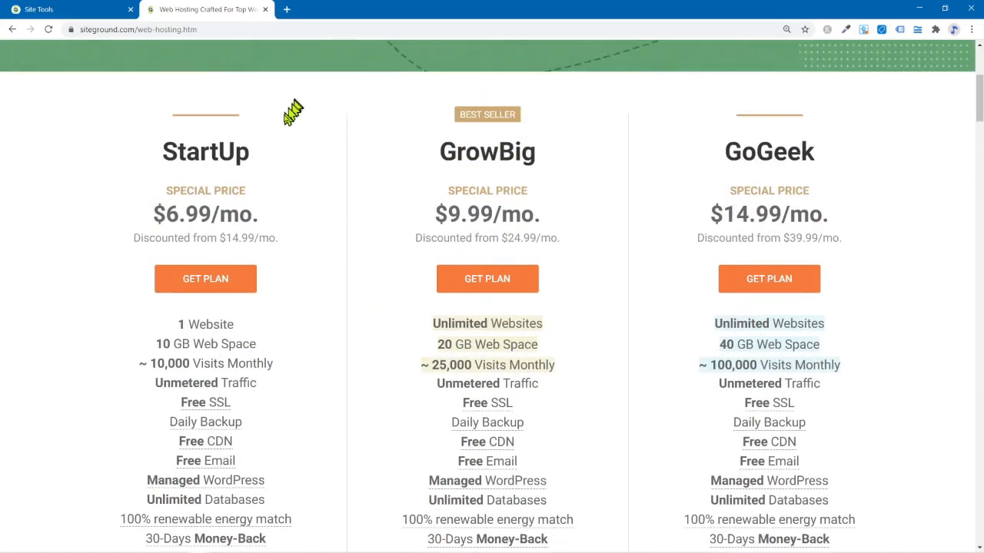
pyautogui.scroll(-3)
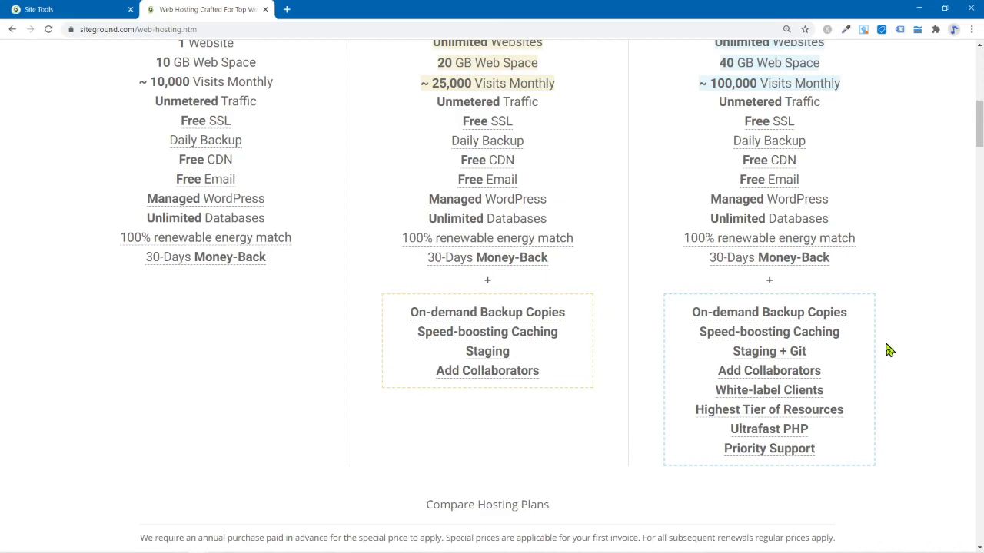
pyautogui.moveTo(769, 449)
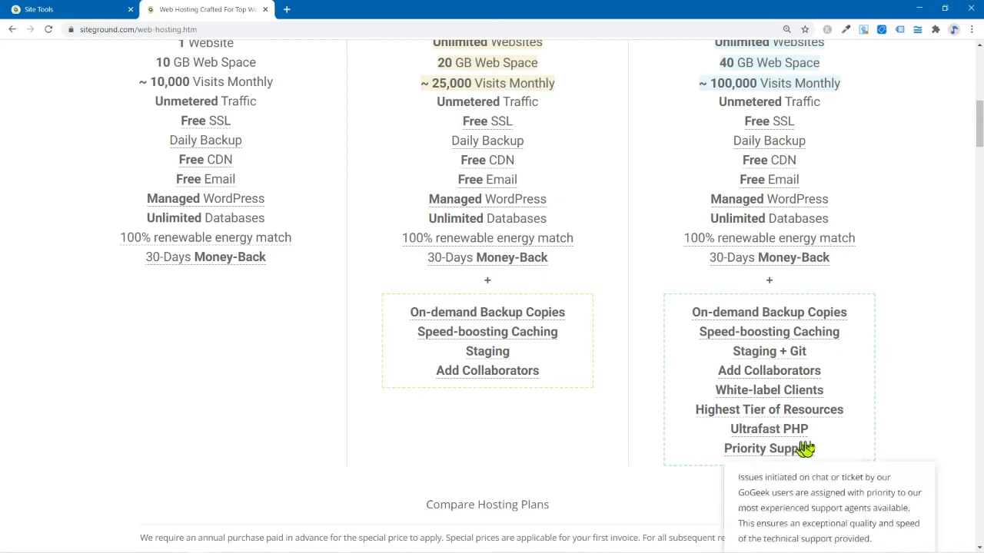
pyautogui.scroll(3)
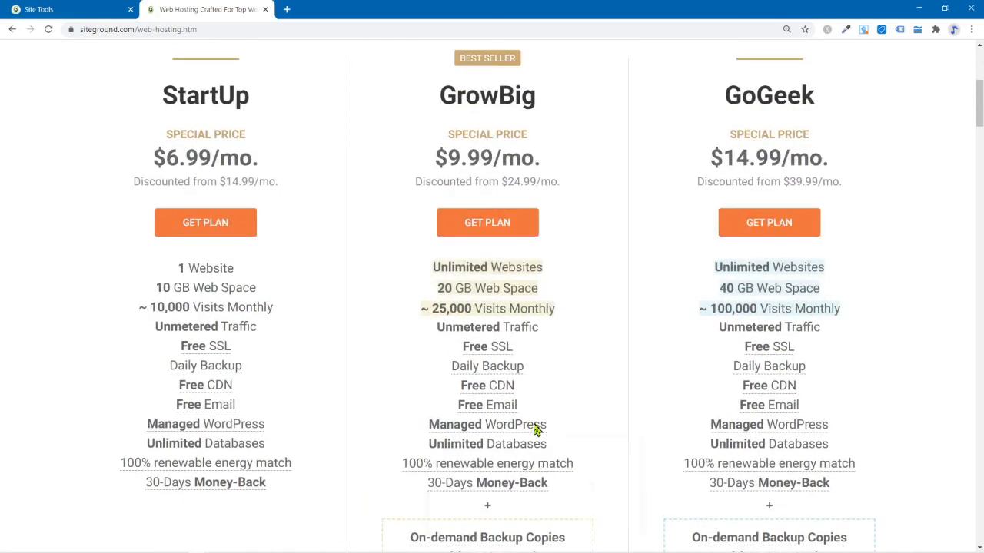